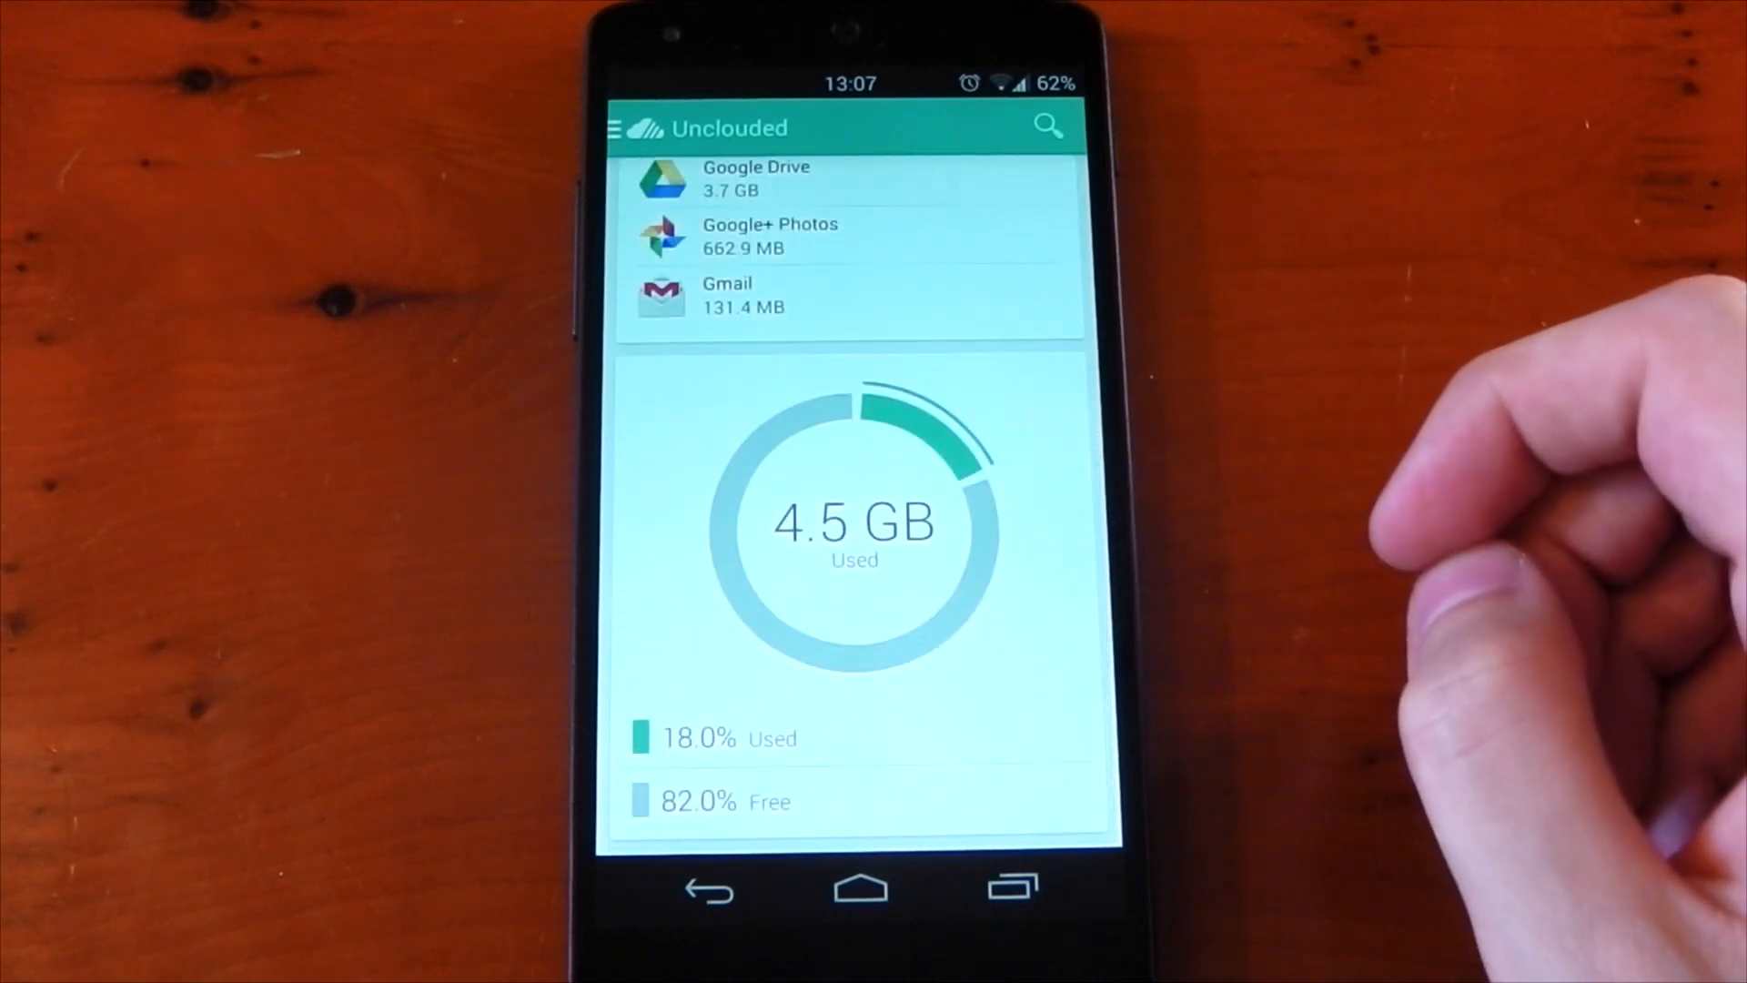
# - Leave the Google Drive overview for the Explorer's Home folder via the navigation drawer
pyautogui.scroll(-3)
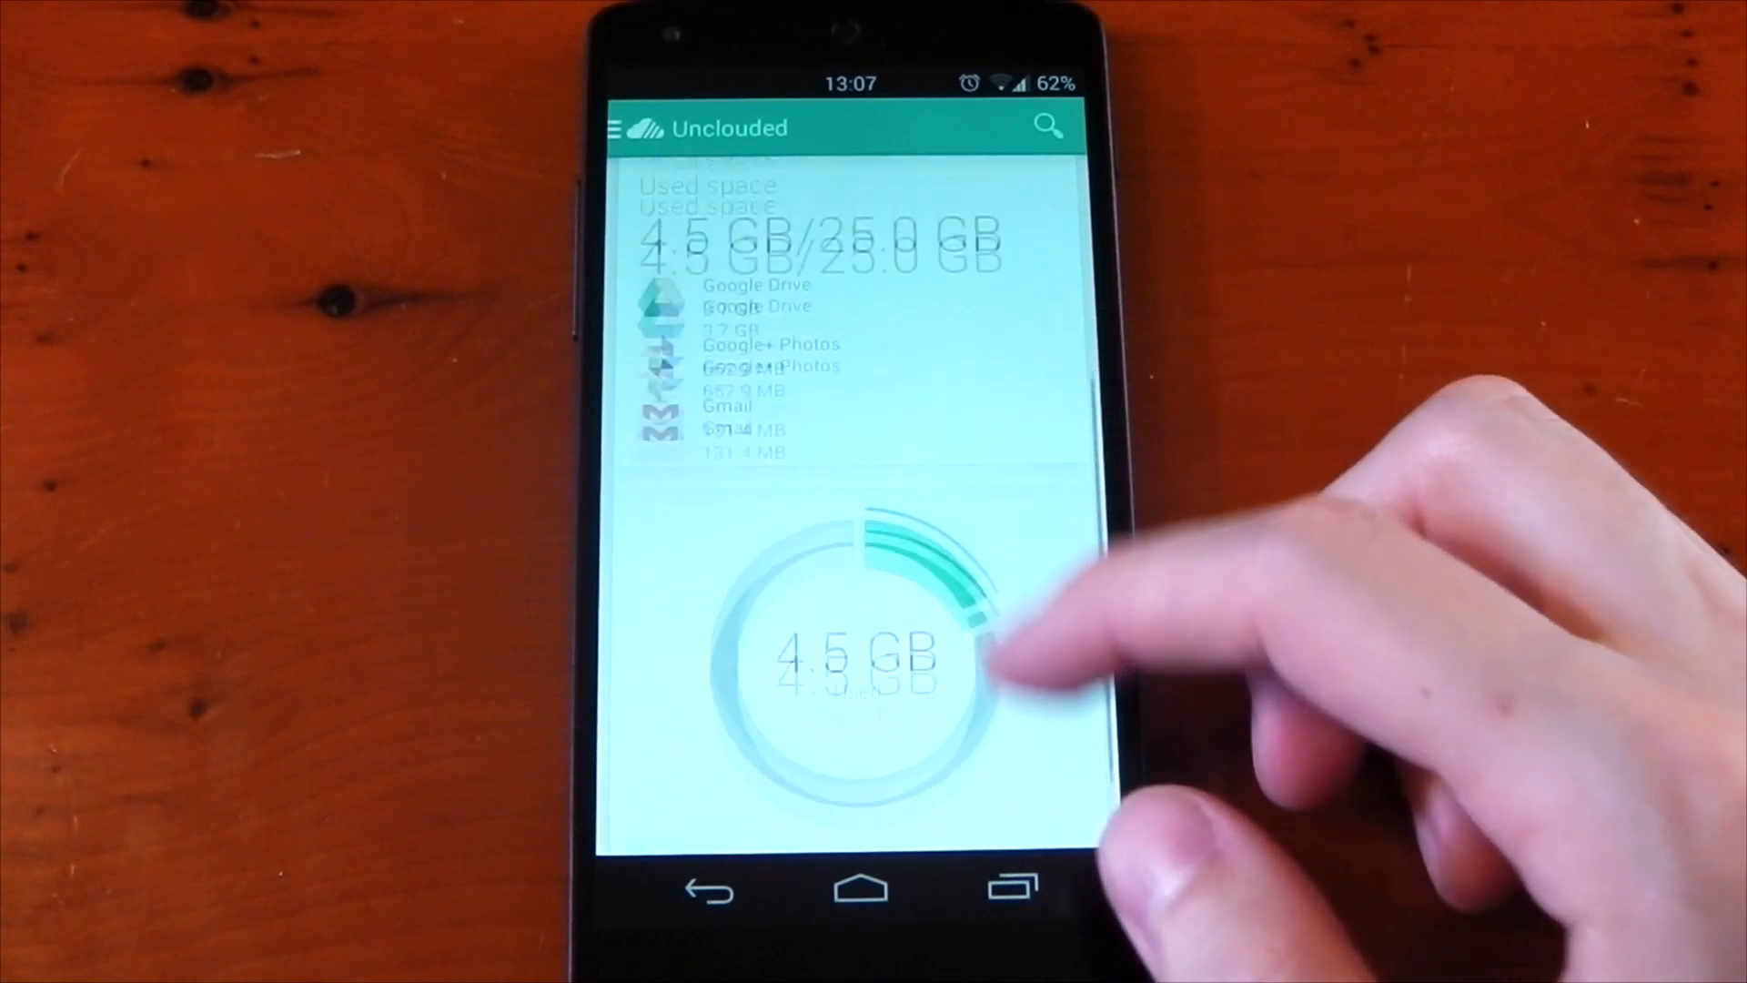
pyautogui.click(617, 128)
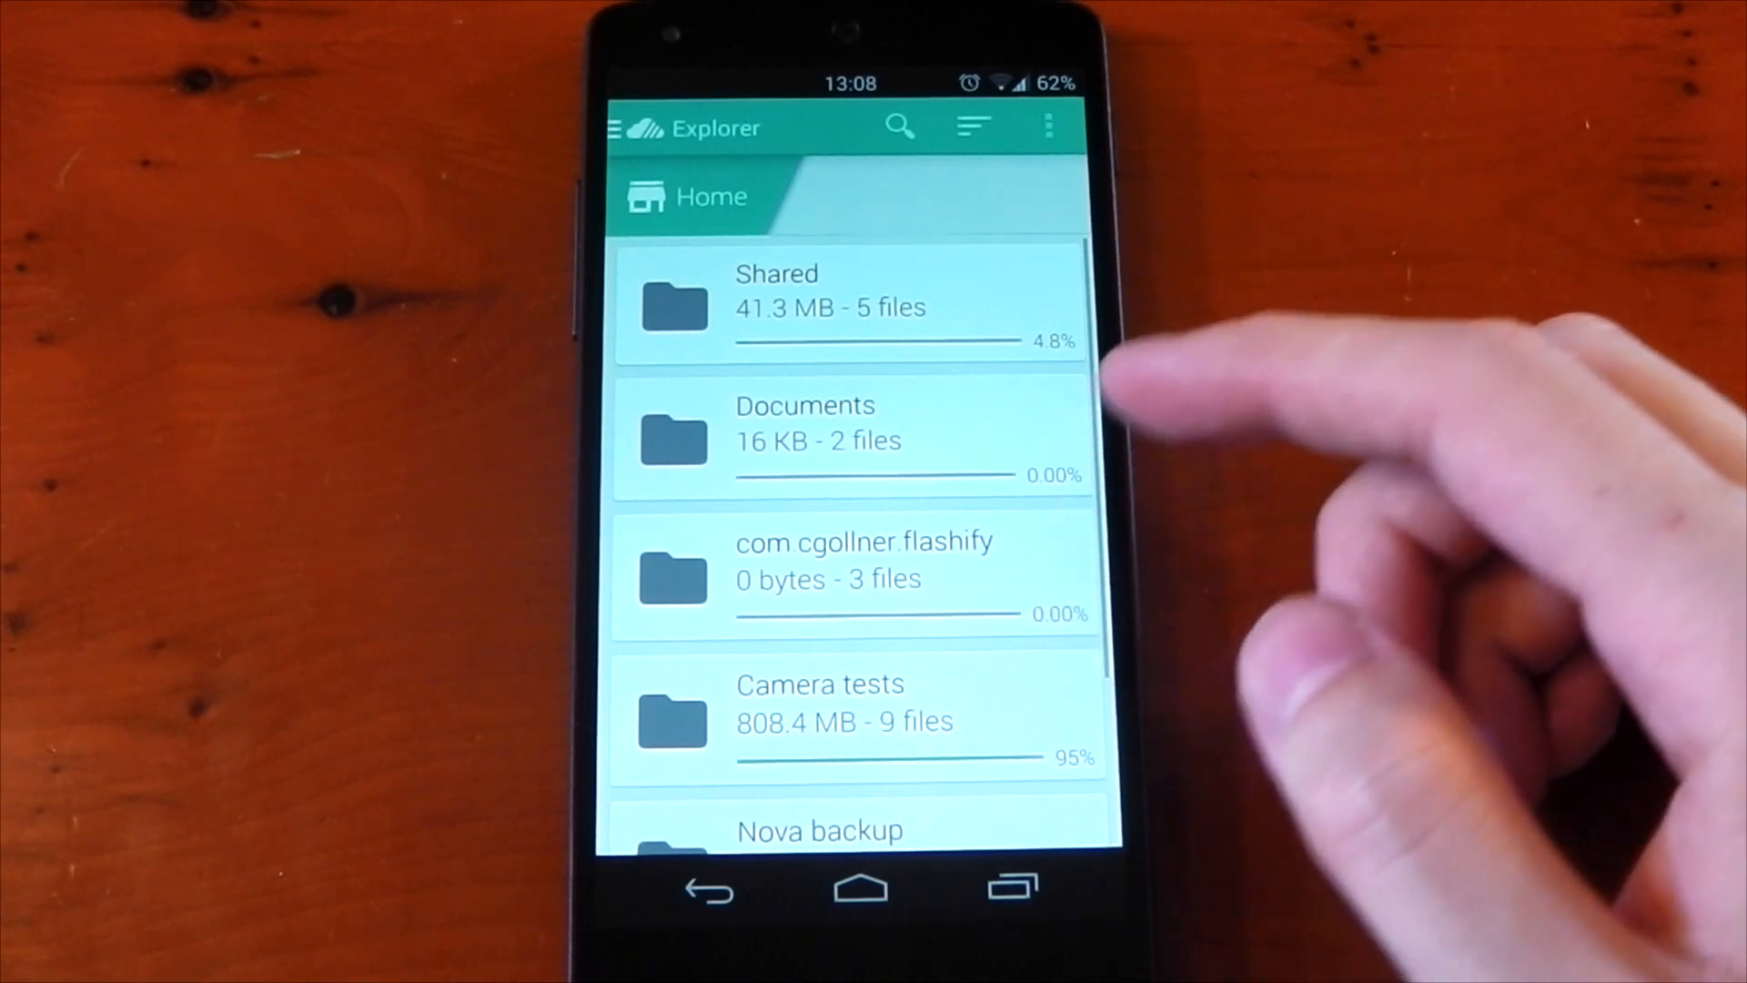
# - Switch the Home folders from a list to a grid of tiles using View as grid
pyautogui.scroll(3)
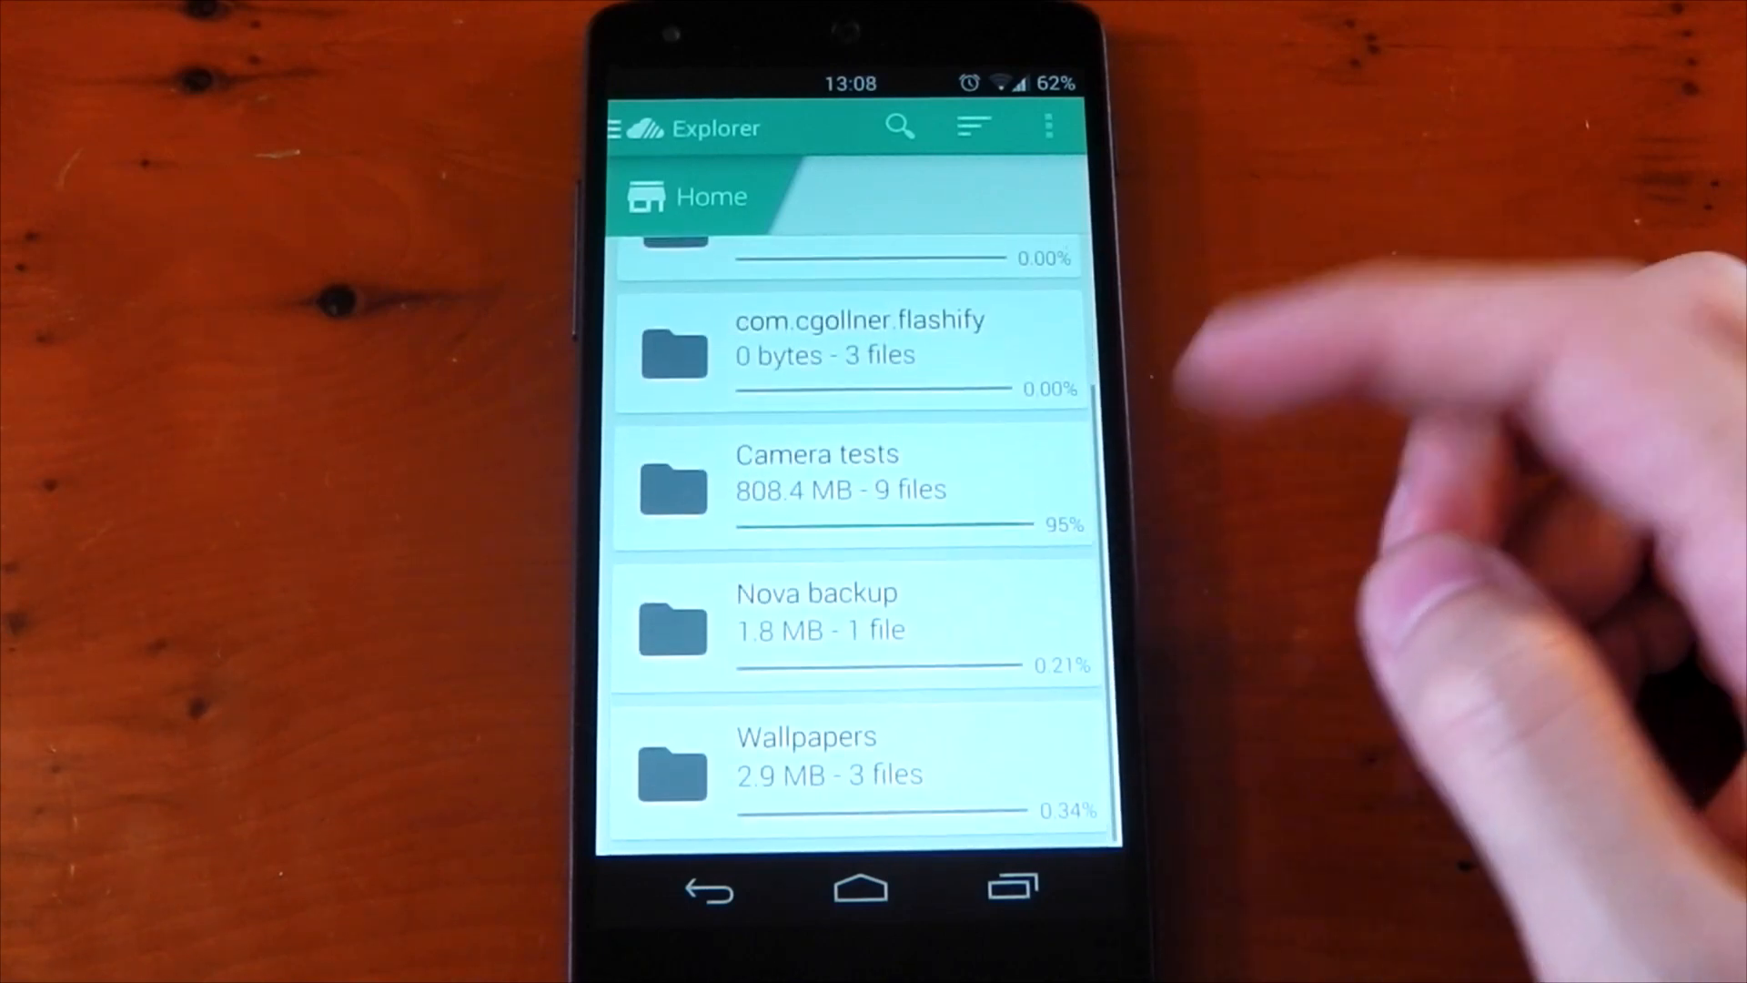
pyautogui.scroll(-3)
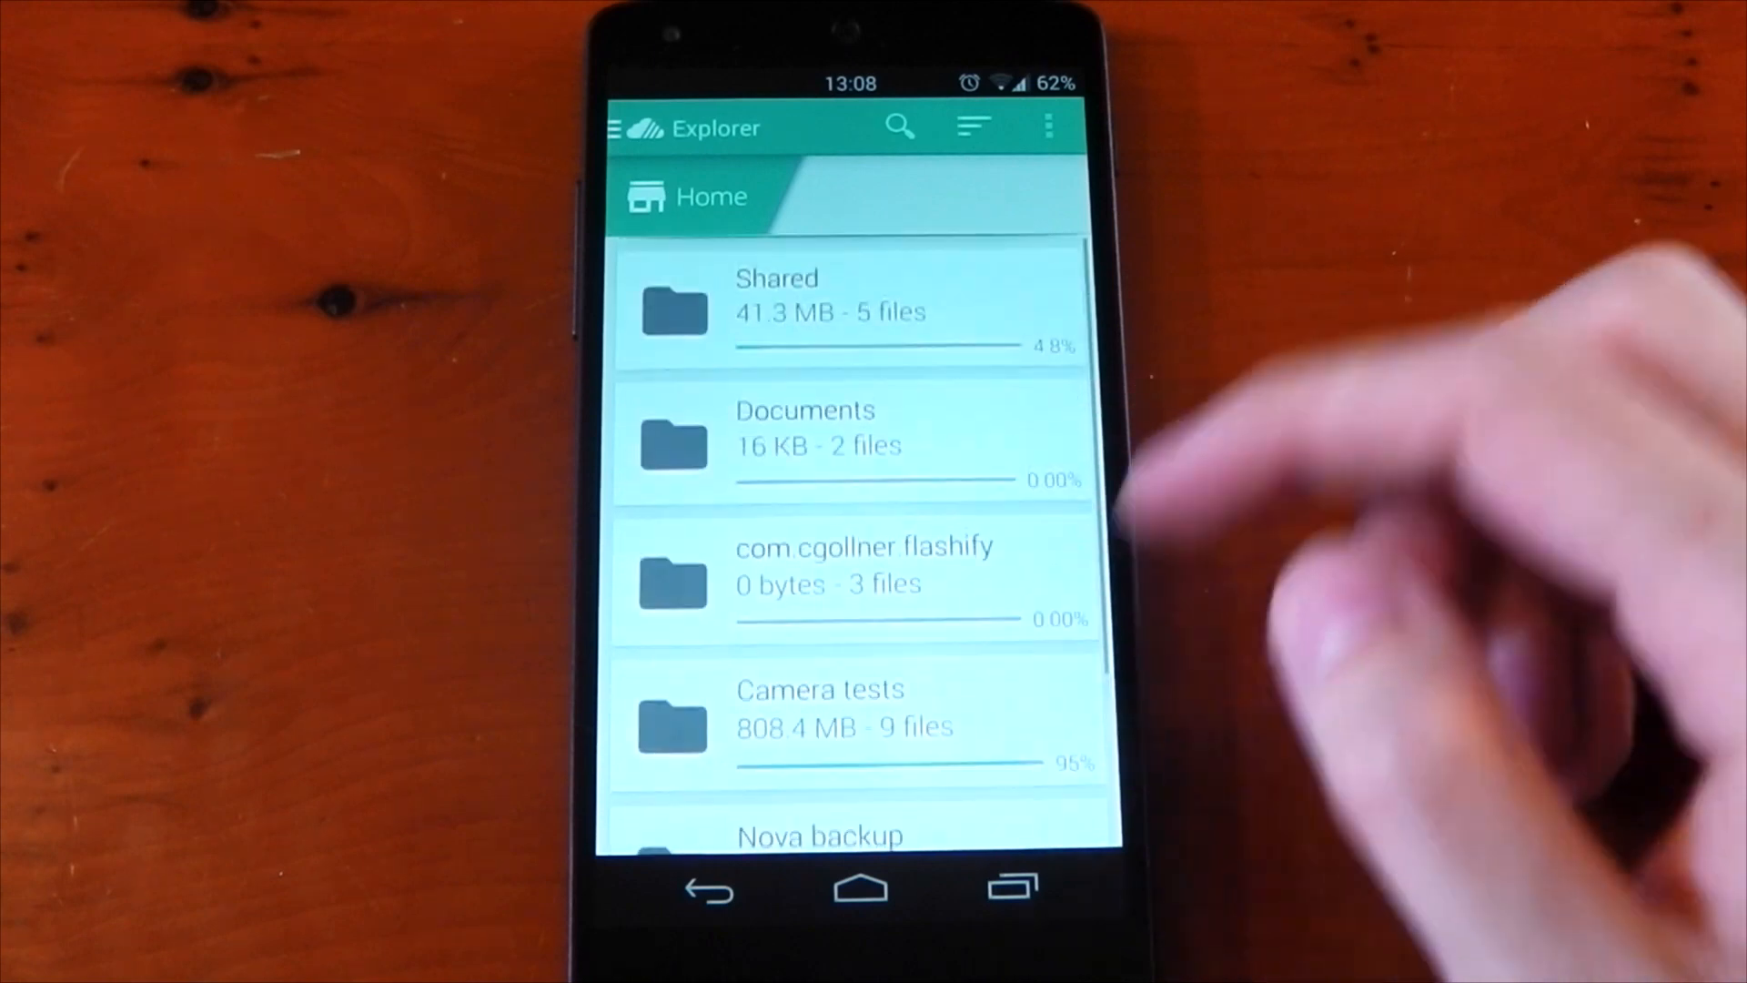
pyautogui.click(972, 126)
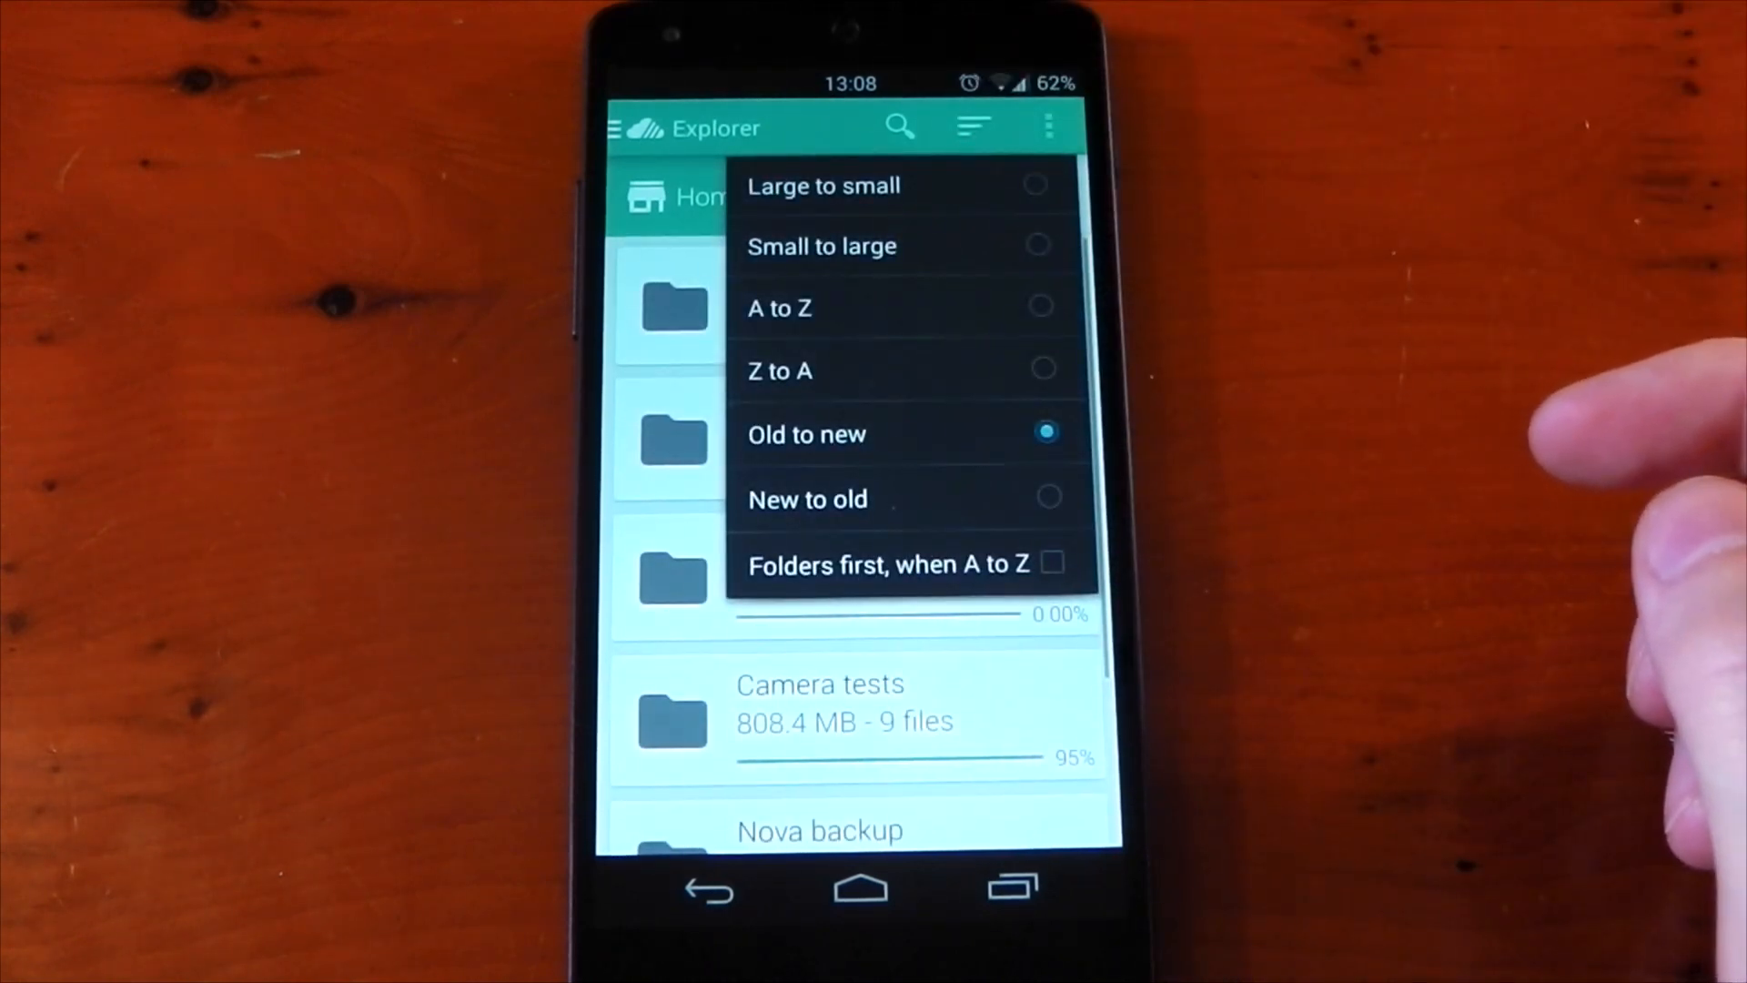
pyautogui.click(1045, 126)
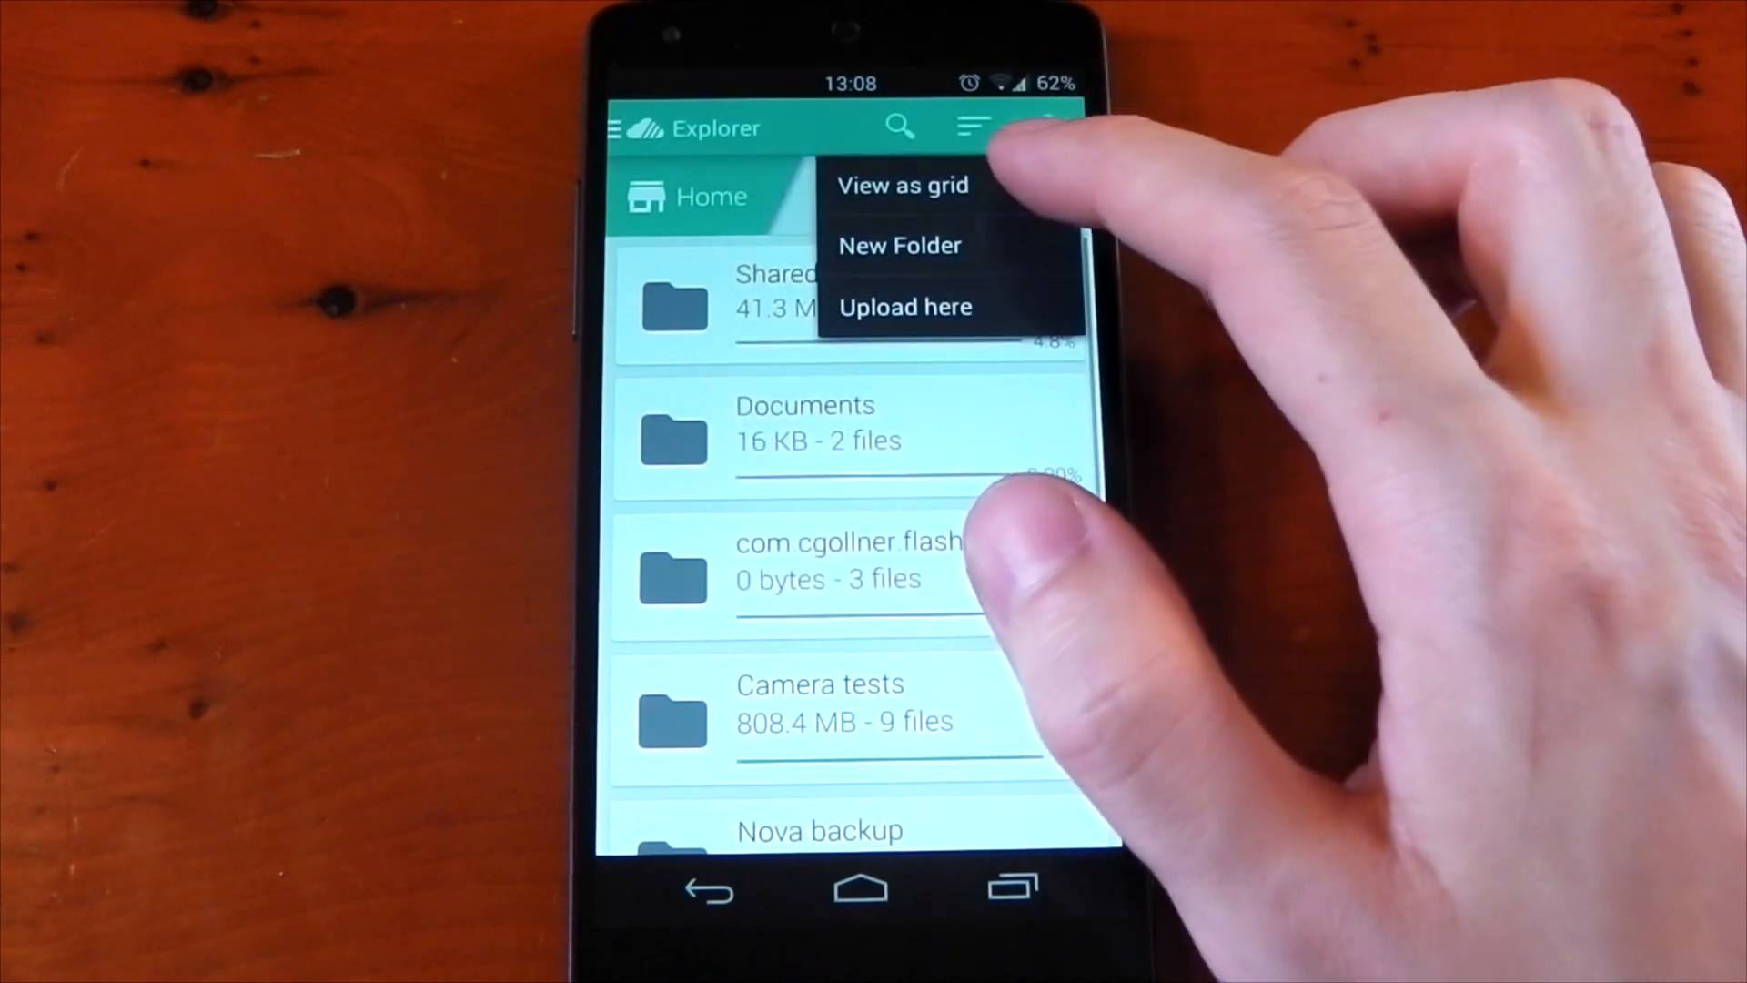
pyautogui.click(901, 185)
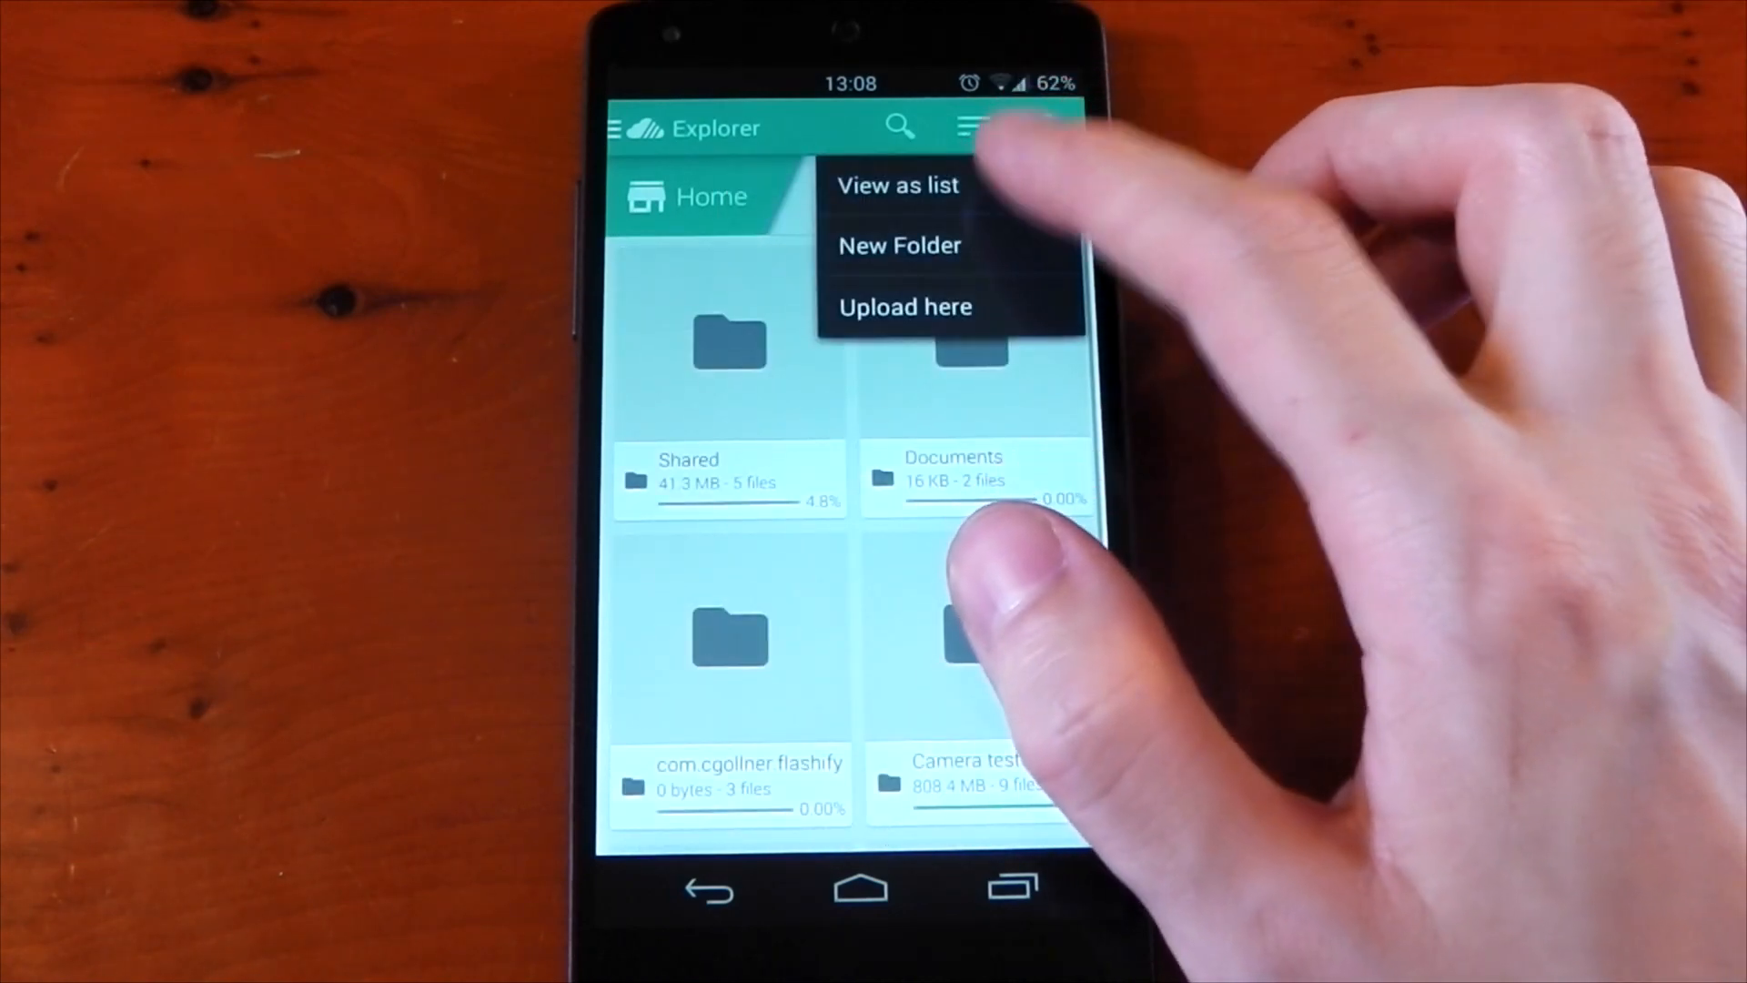
# - Reach Categories from the drawer, enter Video and select the iPhone 5S.MOV clip
pyautogui.click(611, 128)
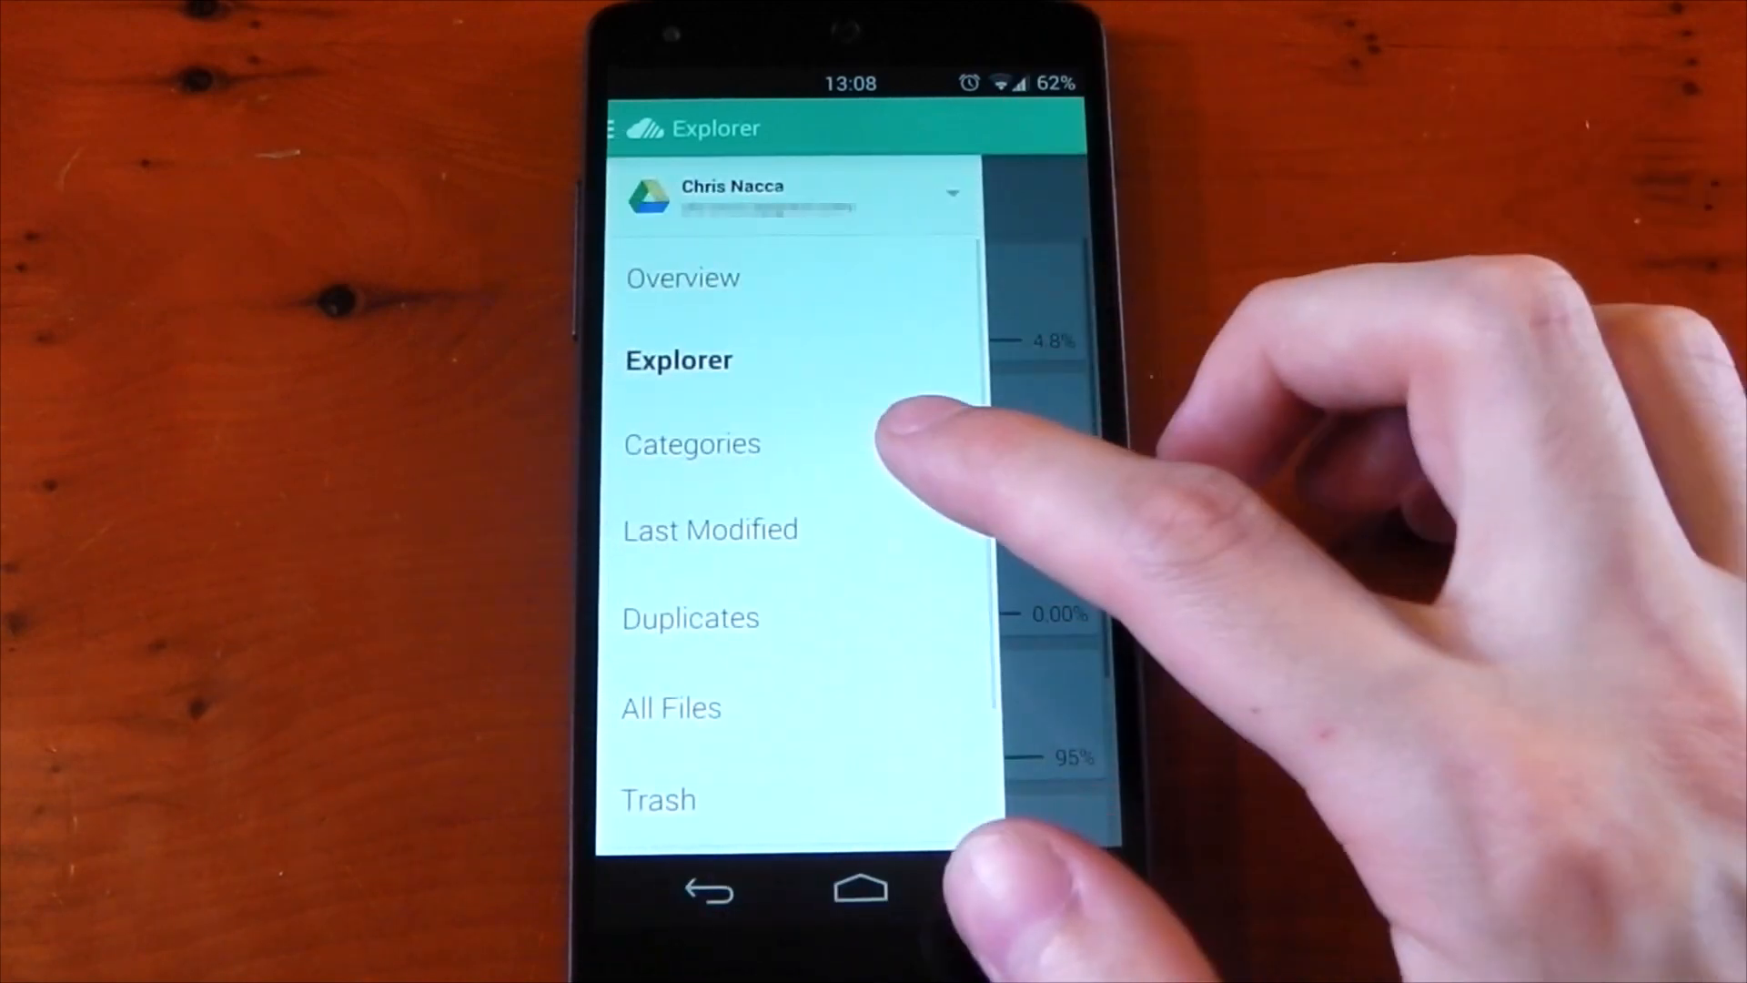
pyautogui.click(691, 444)
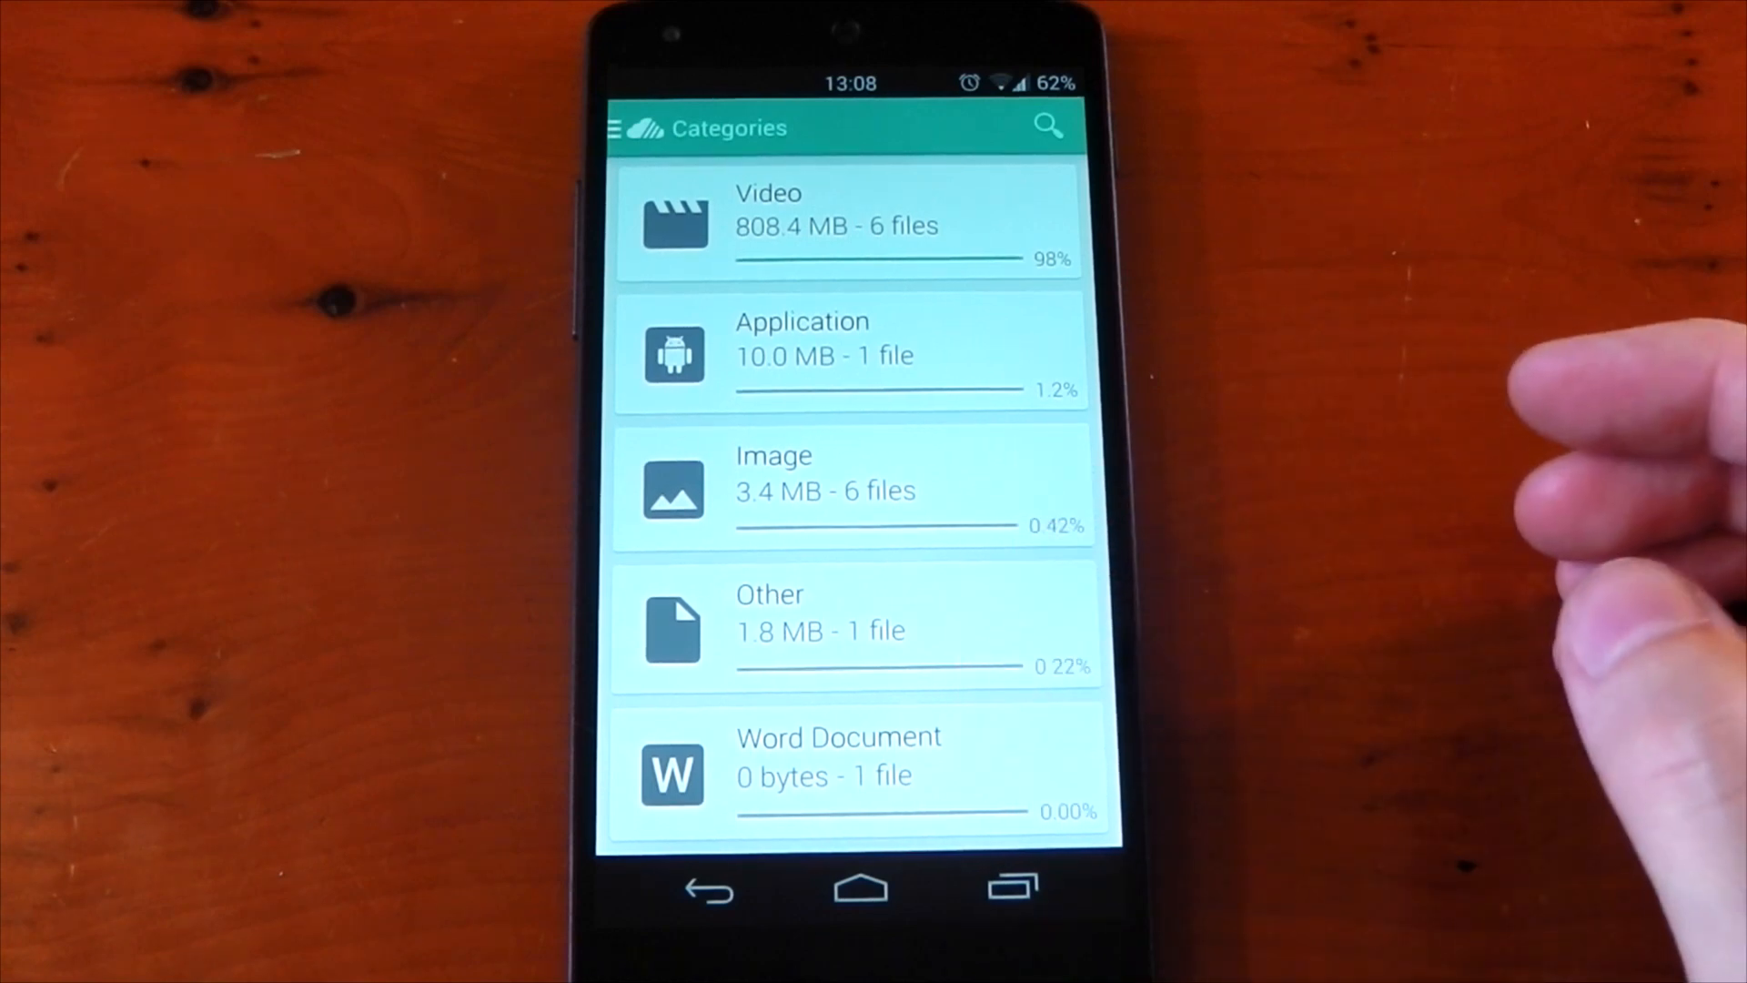
pyautogui.click(846, 222)
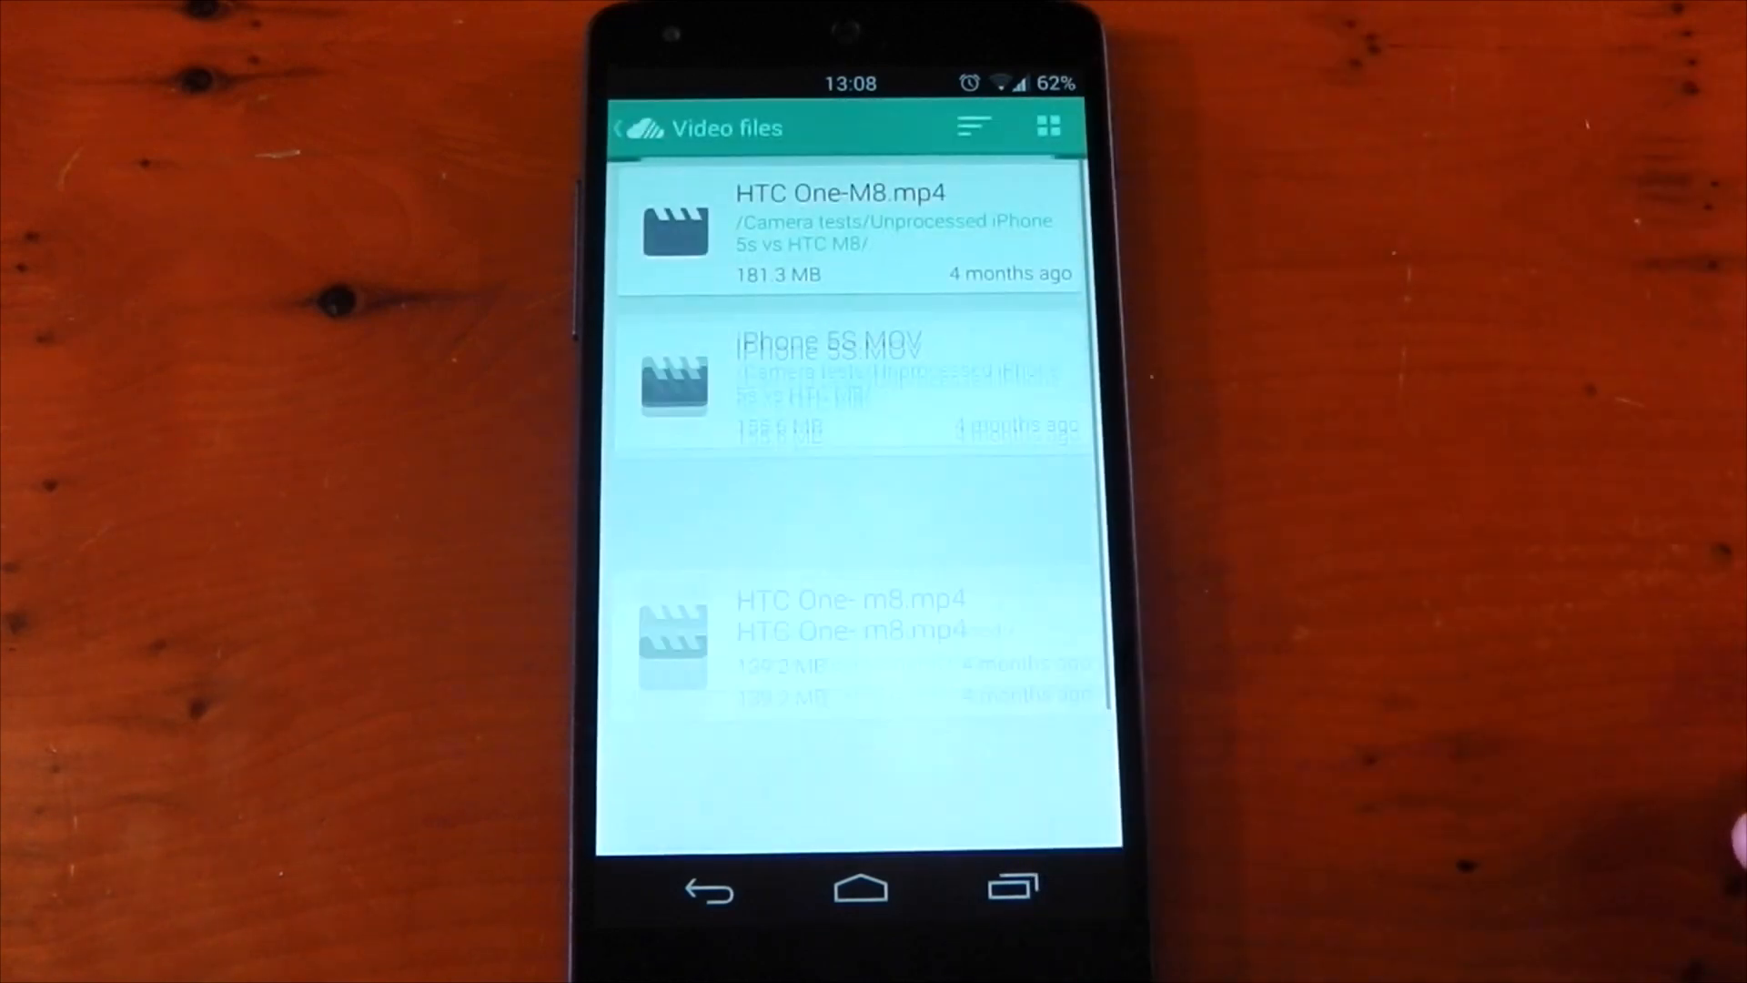
pyautogui.click(846, 378)
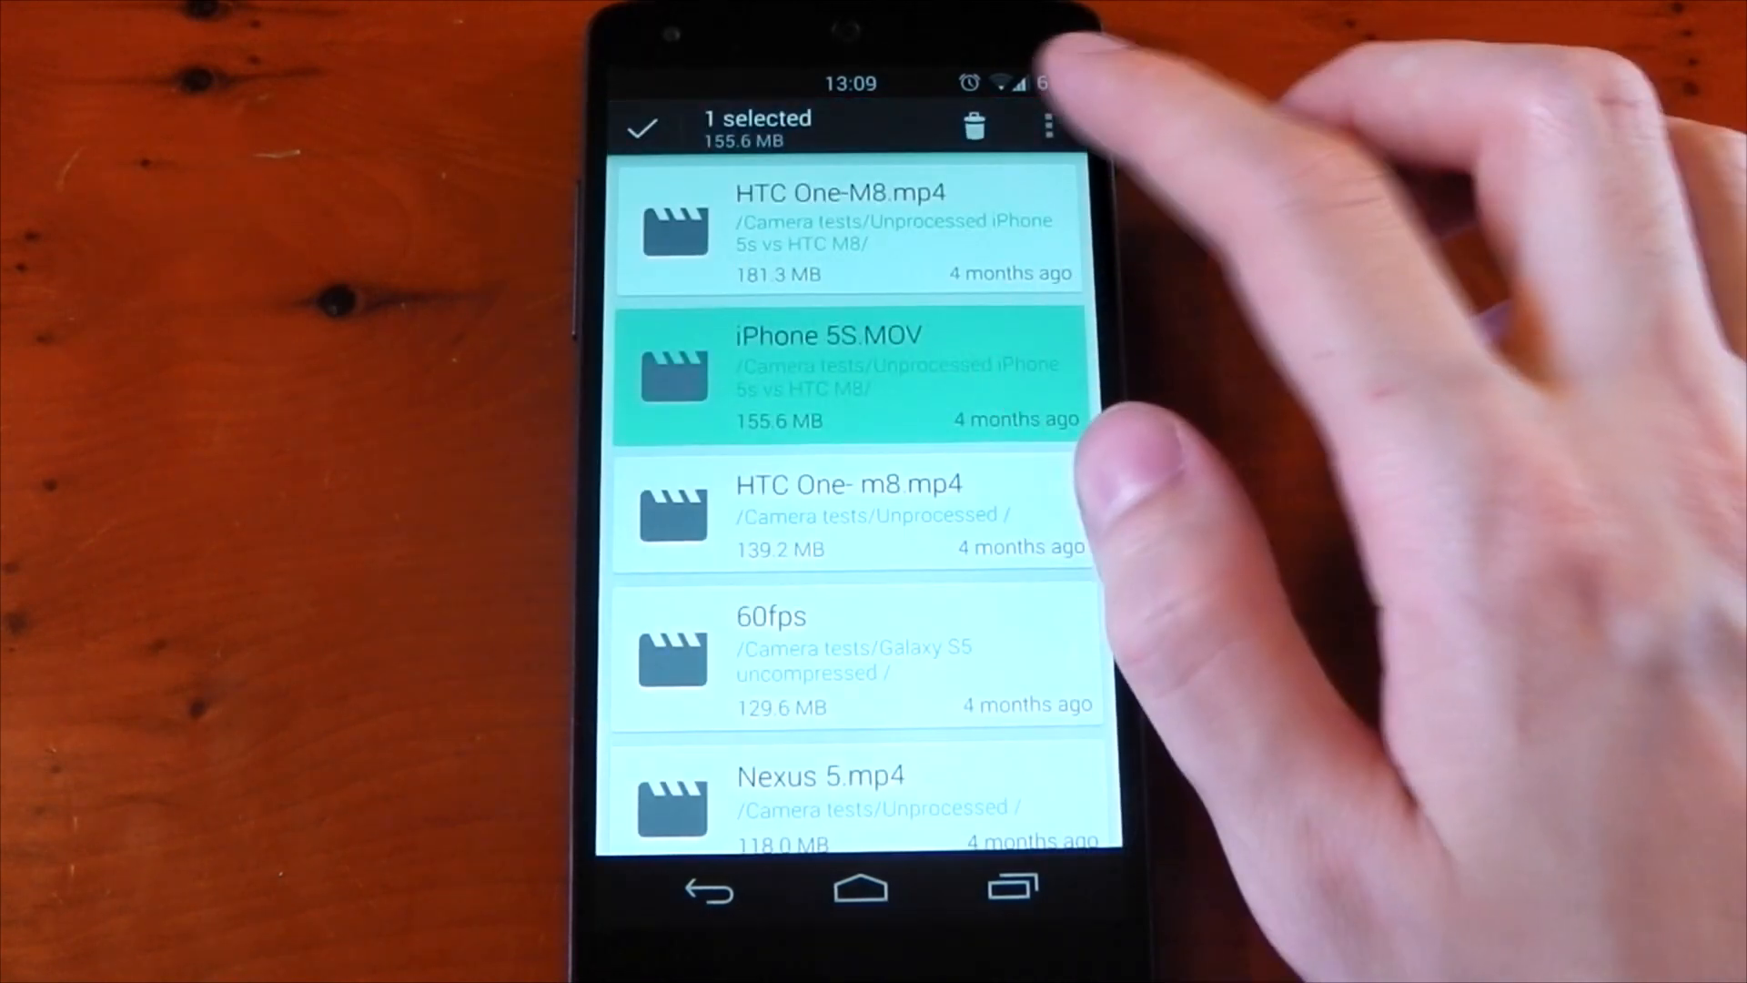
pyautogui.click(1044, 125)
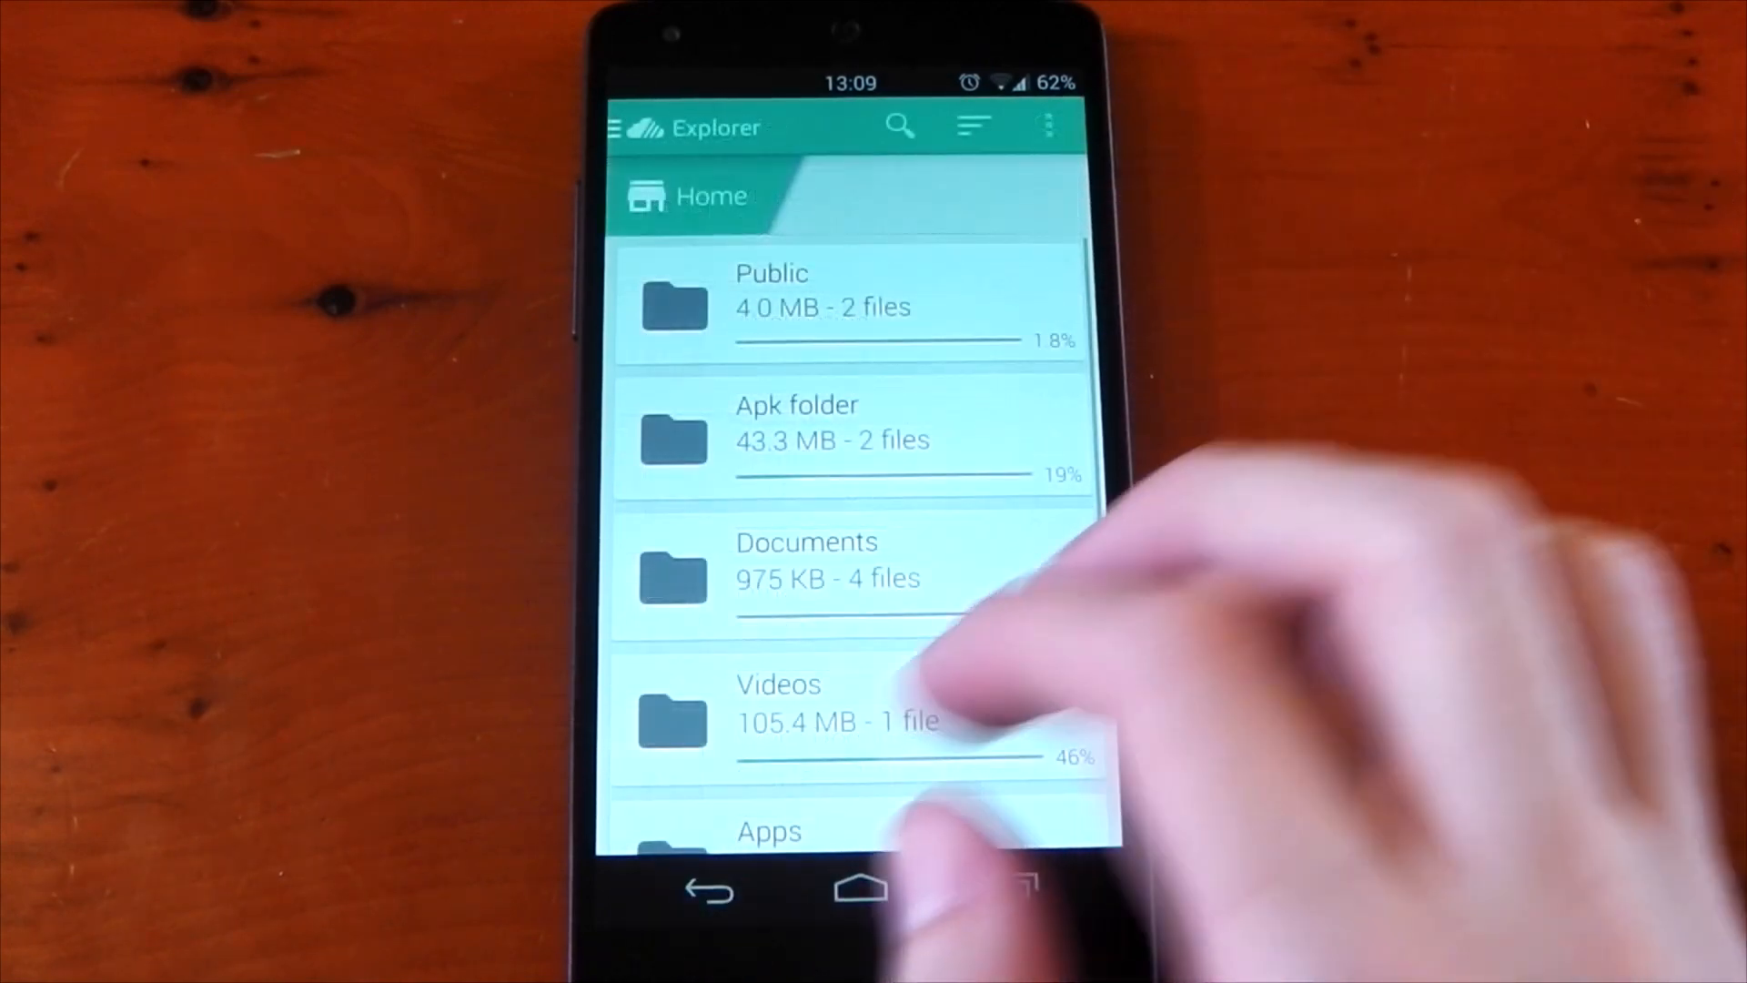
# - Show the other account's files in the Last Modified view grouped by time period
pyautogui.click(617, 127)
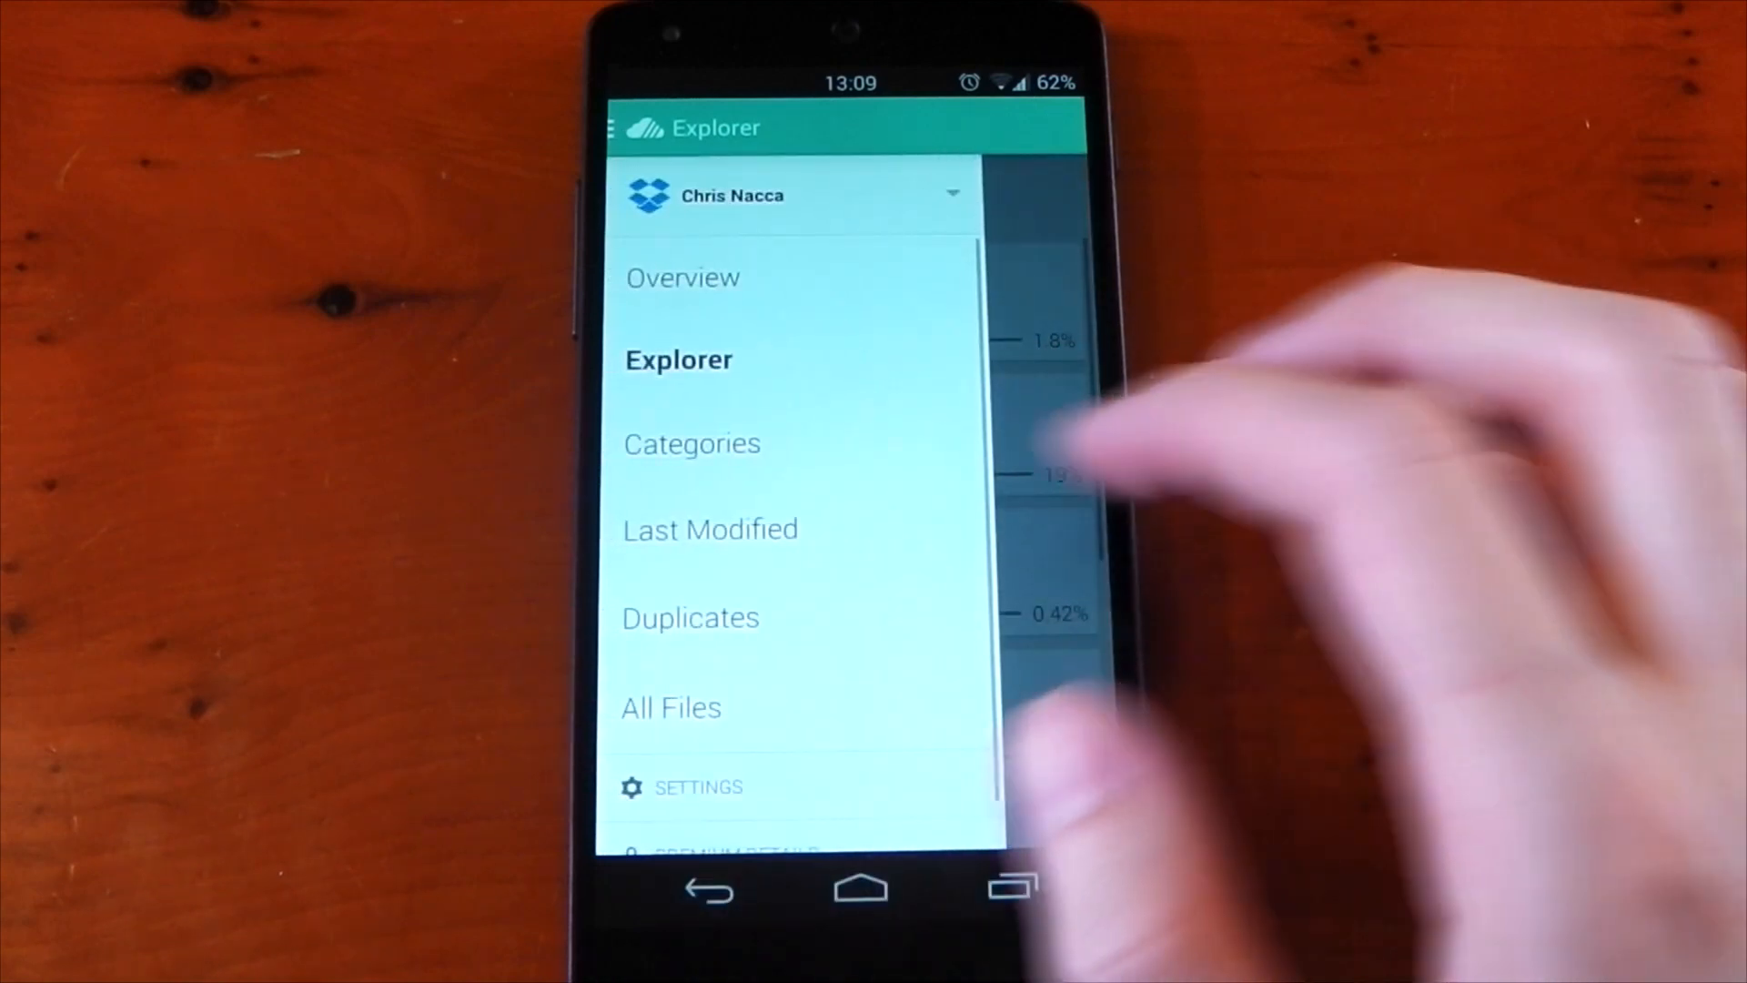
pyautogui.click(692, 444)
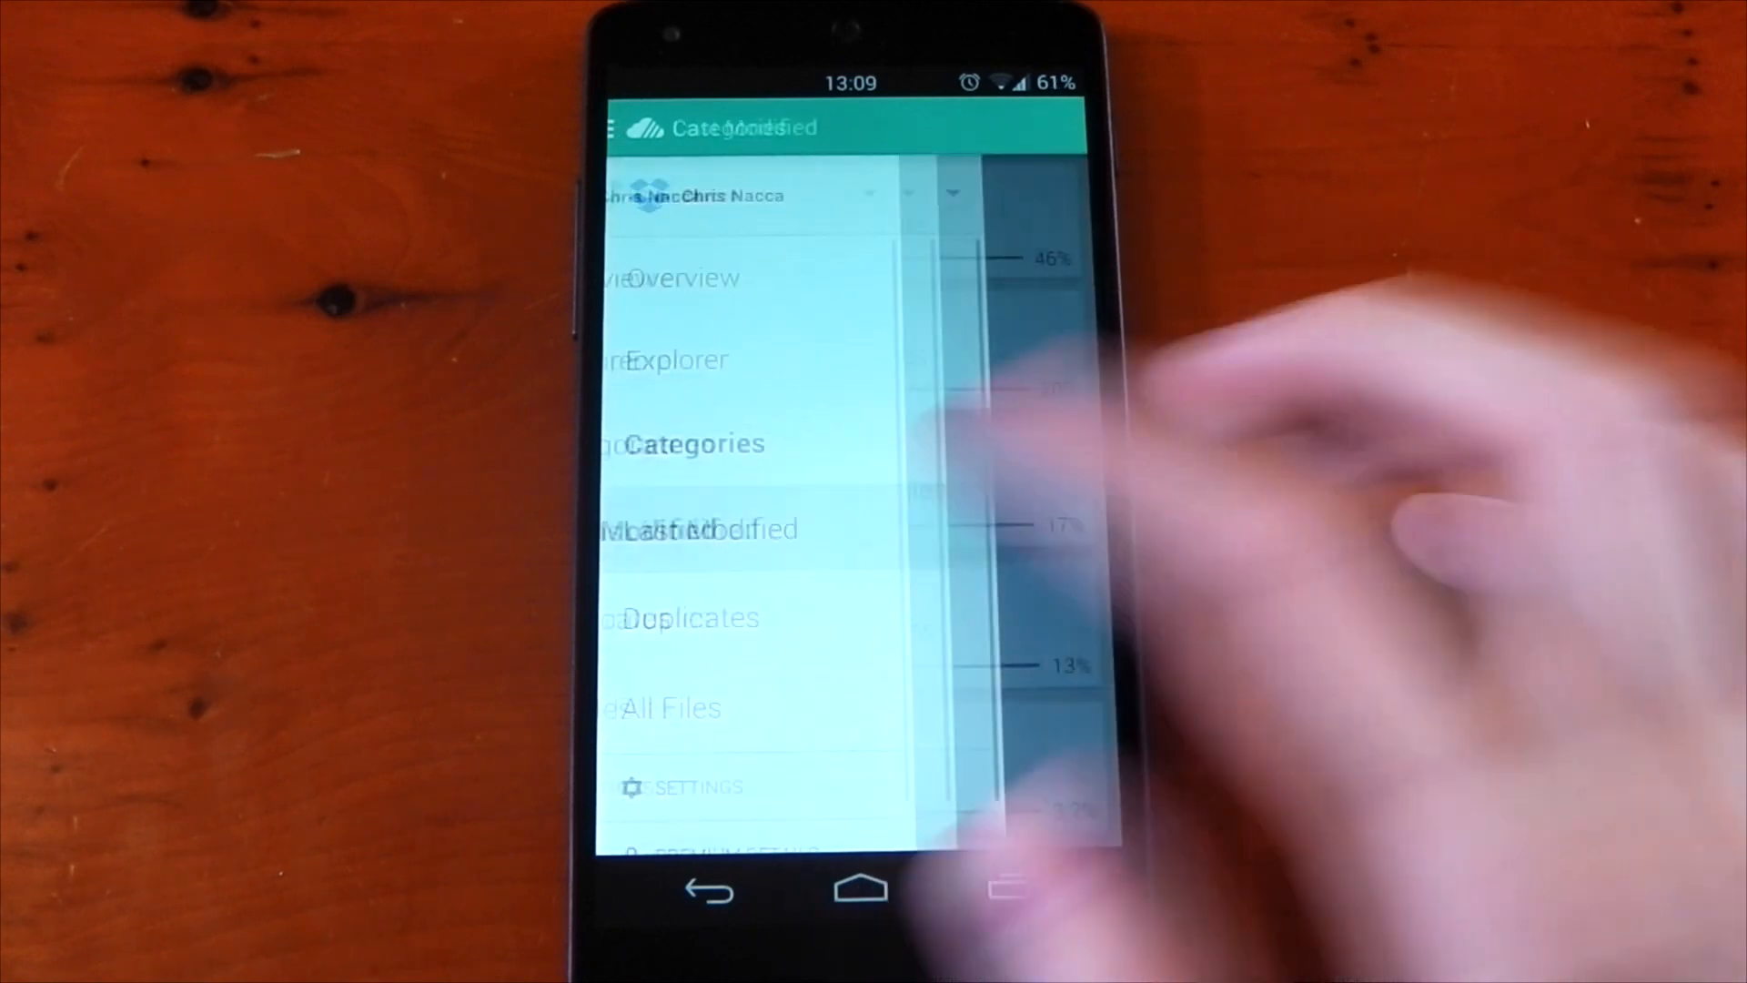
pyautogui.click(704, 530)
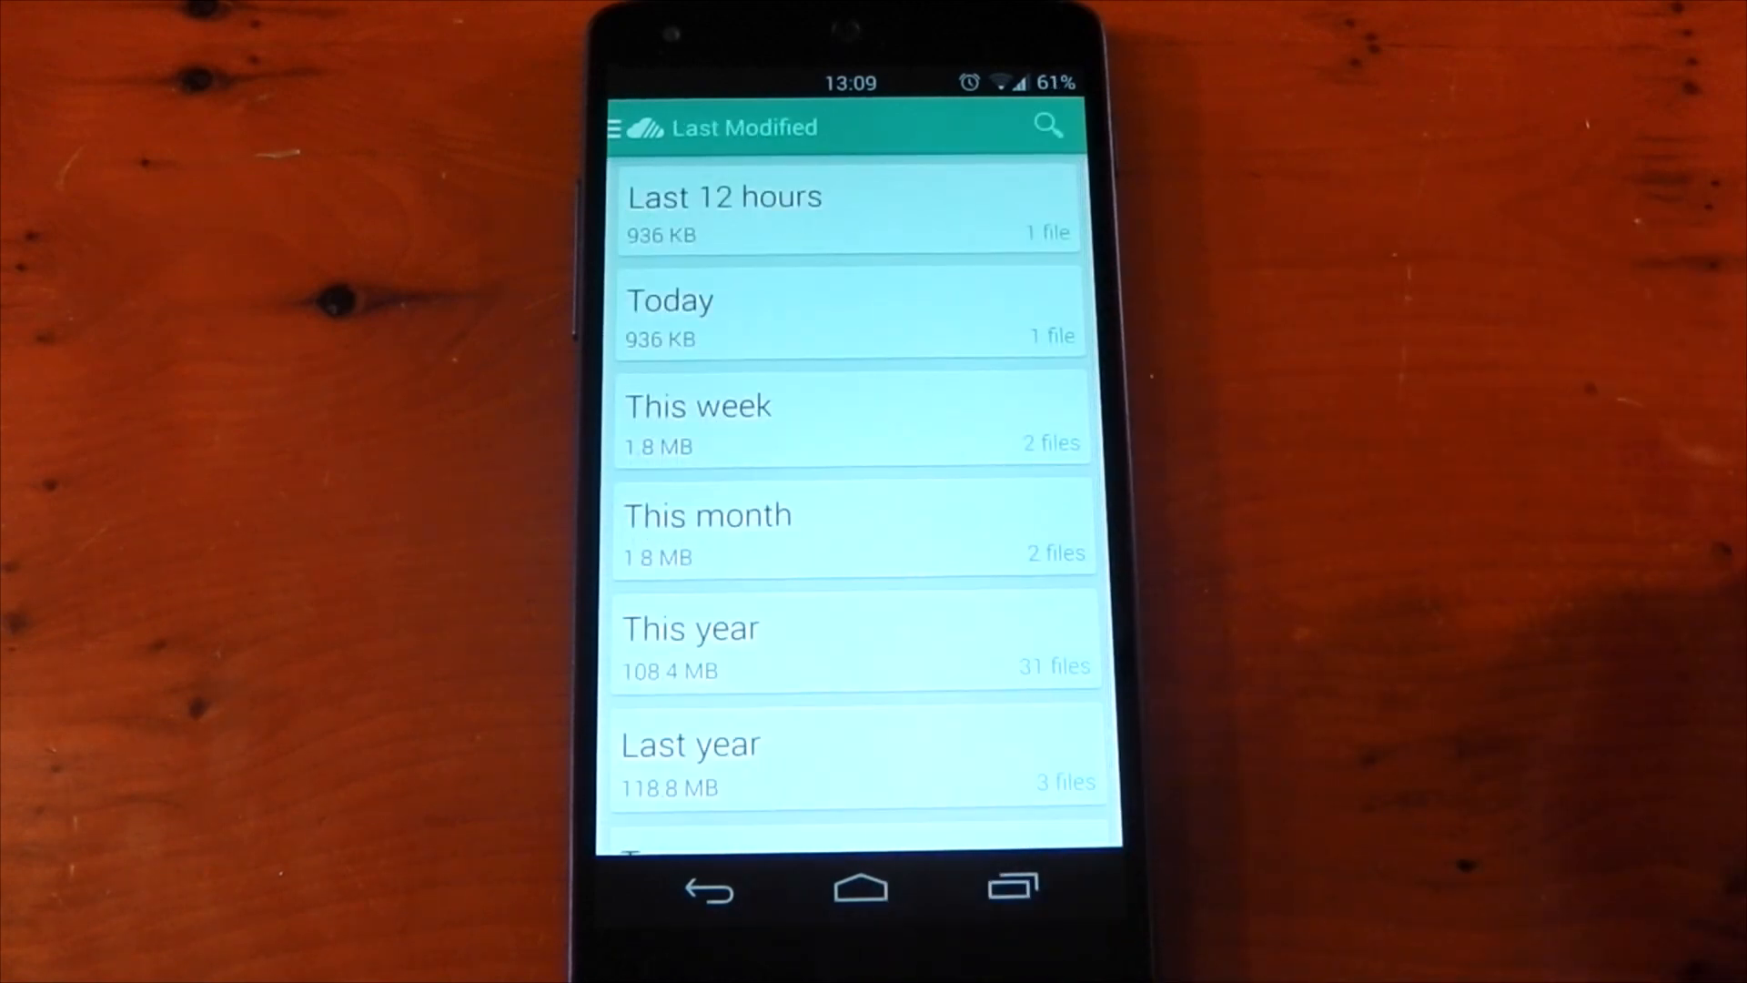
pyautogui.scroll(3)
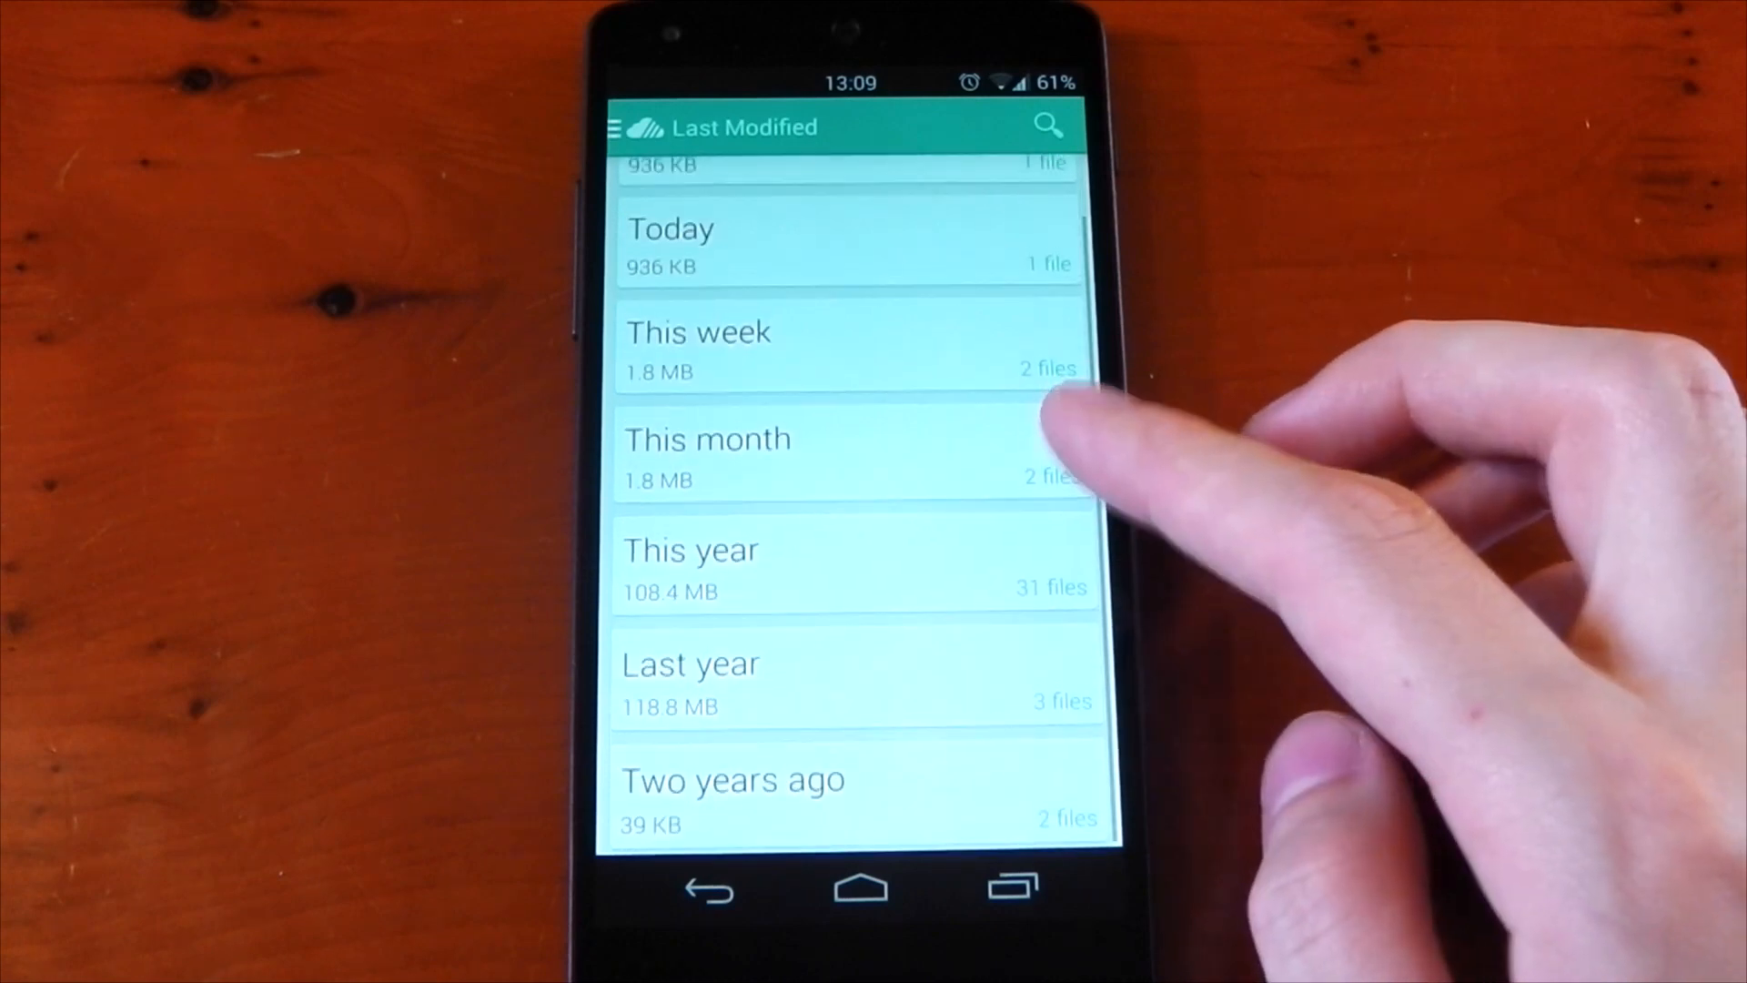
pyautogui.click(618, 126)
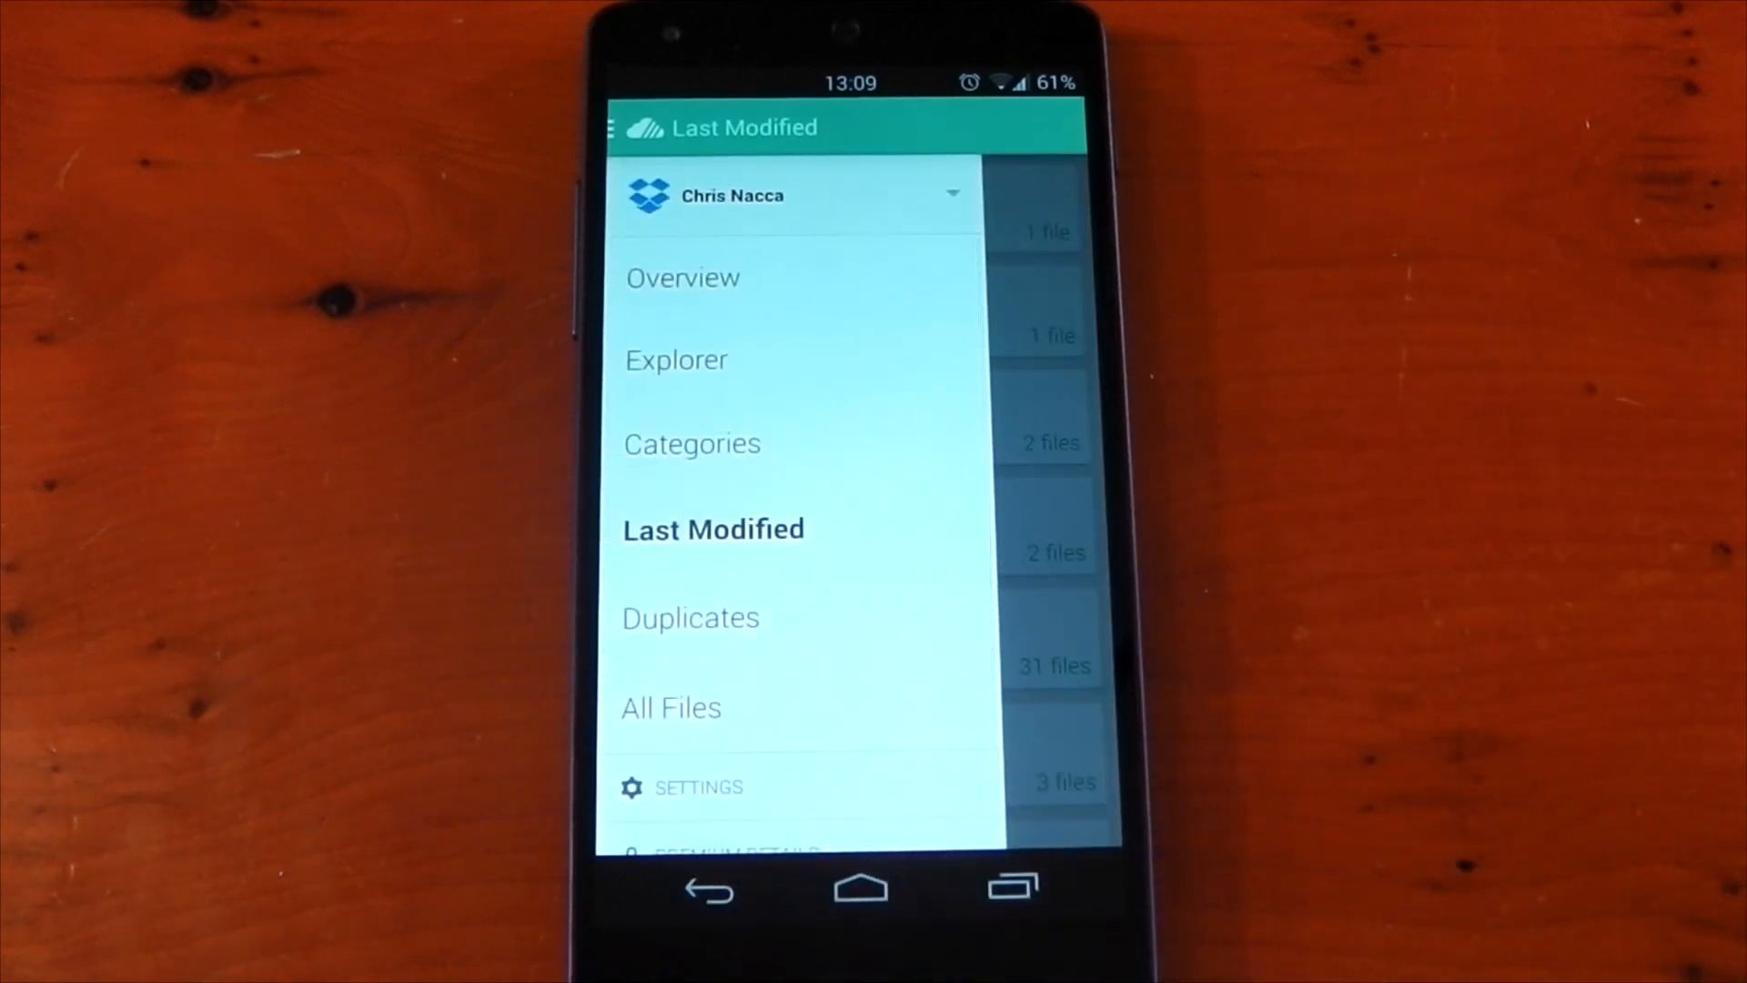
# - Show the Duplicates view with PicSpeed 1081474430.jpg and session.exe, then return to Categories
pyautogui.click(692, 616)
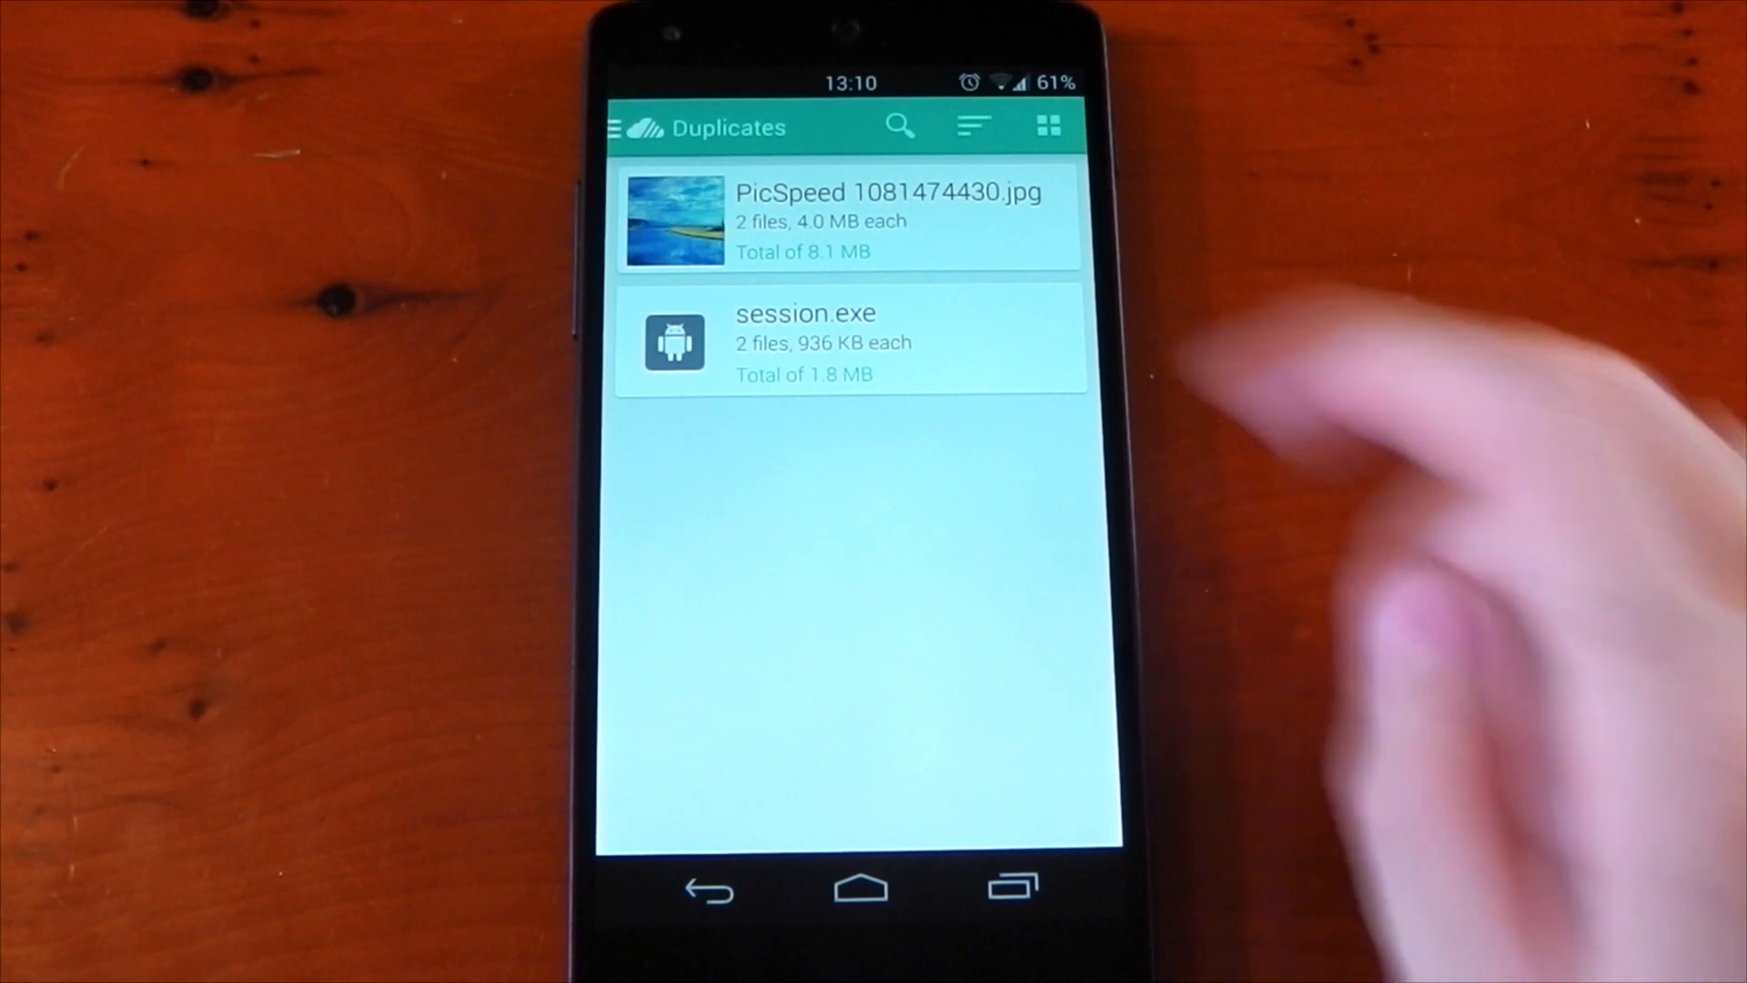
pyautogui.click(846, 220)
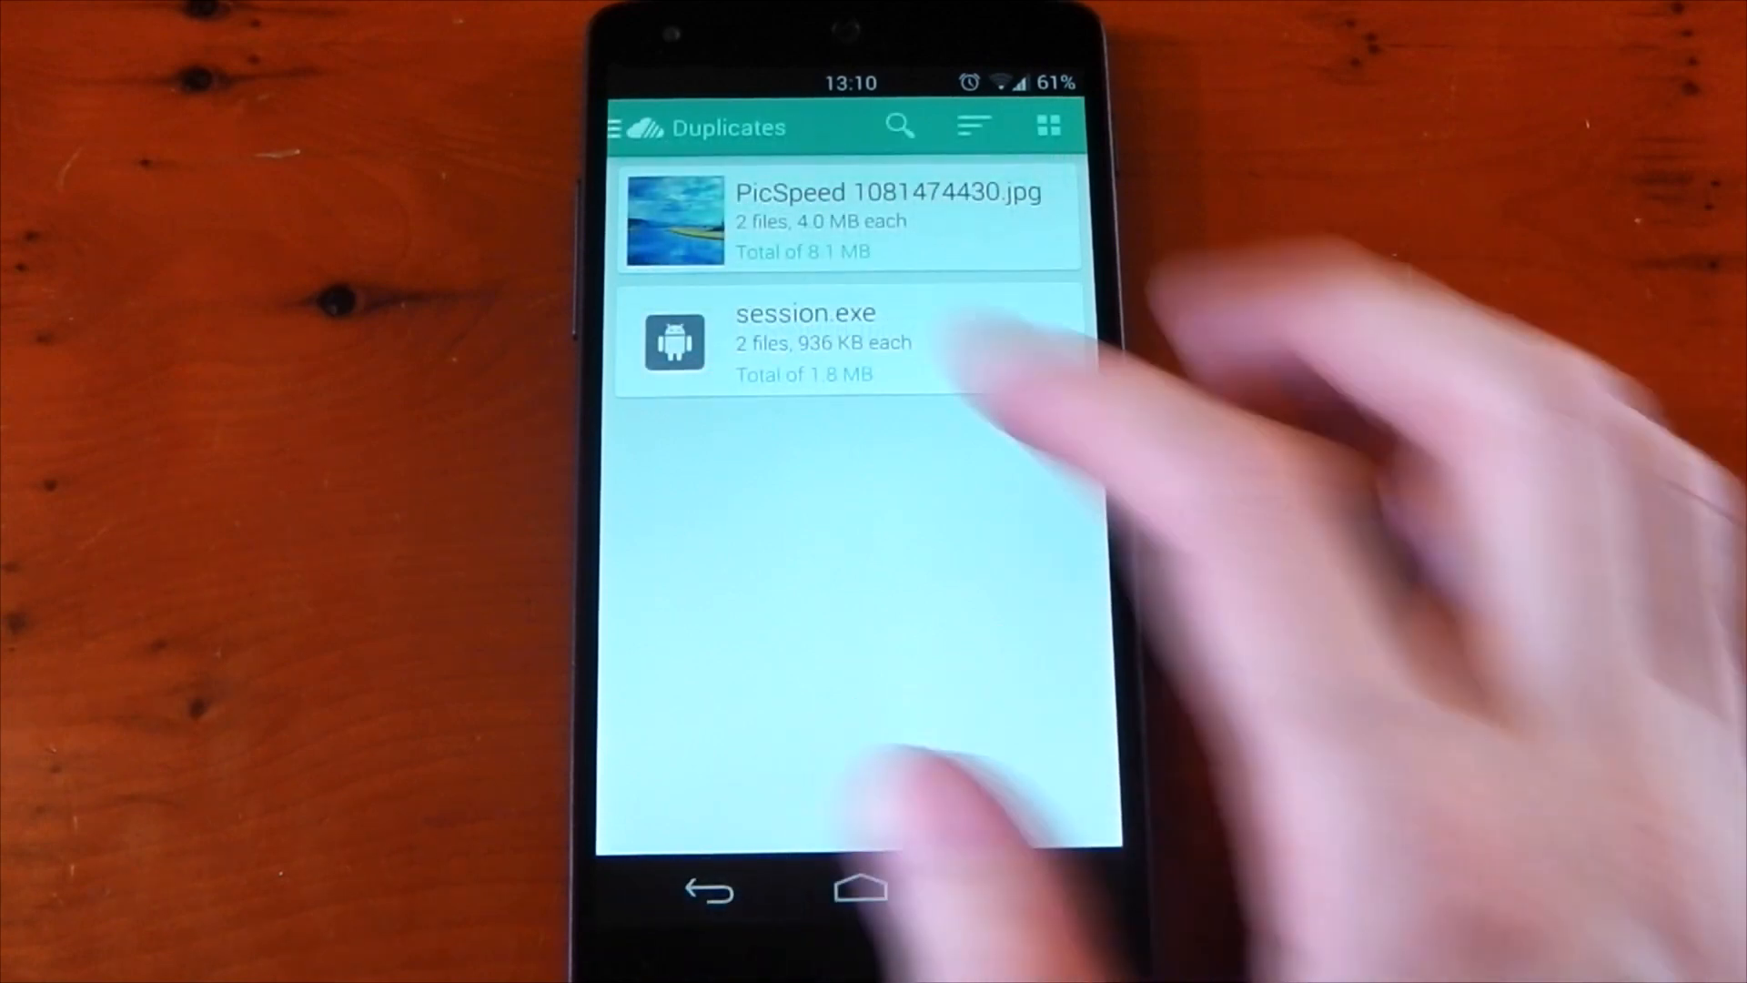
pyautogui.click(808, 342)
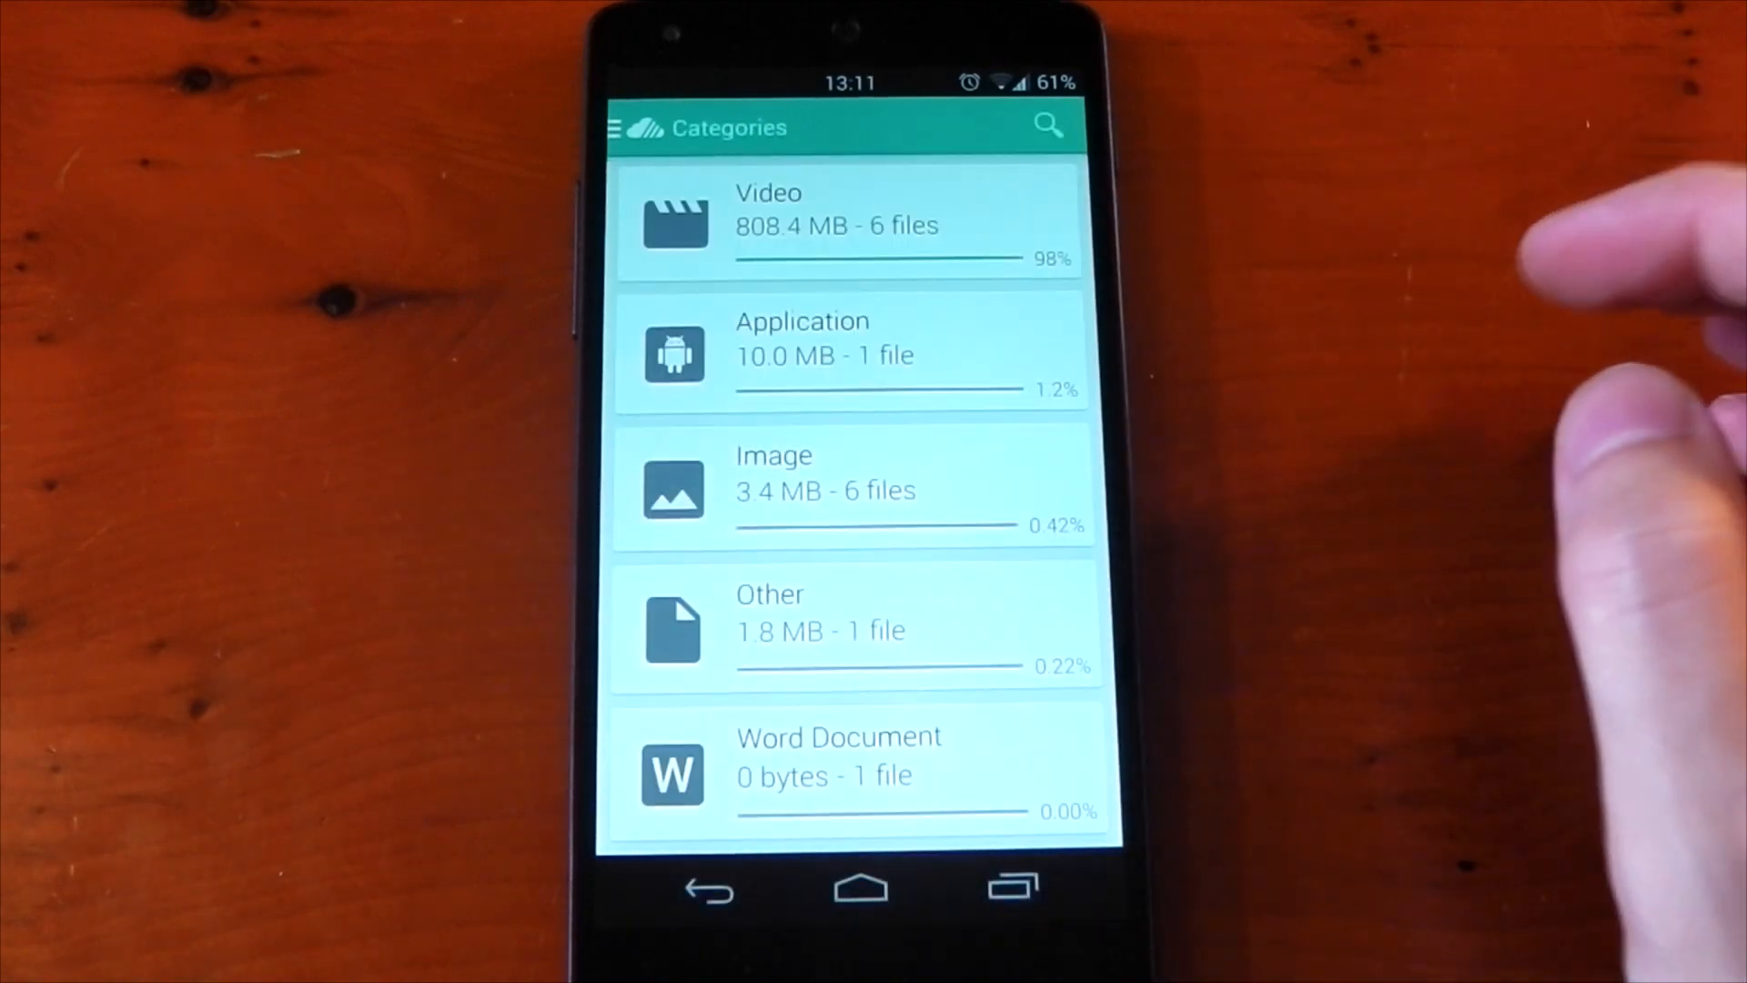
# - View the Image category as a thumbnail grid, then enter the Video category's file list
pyautogui.click(850, 488)
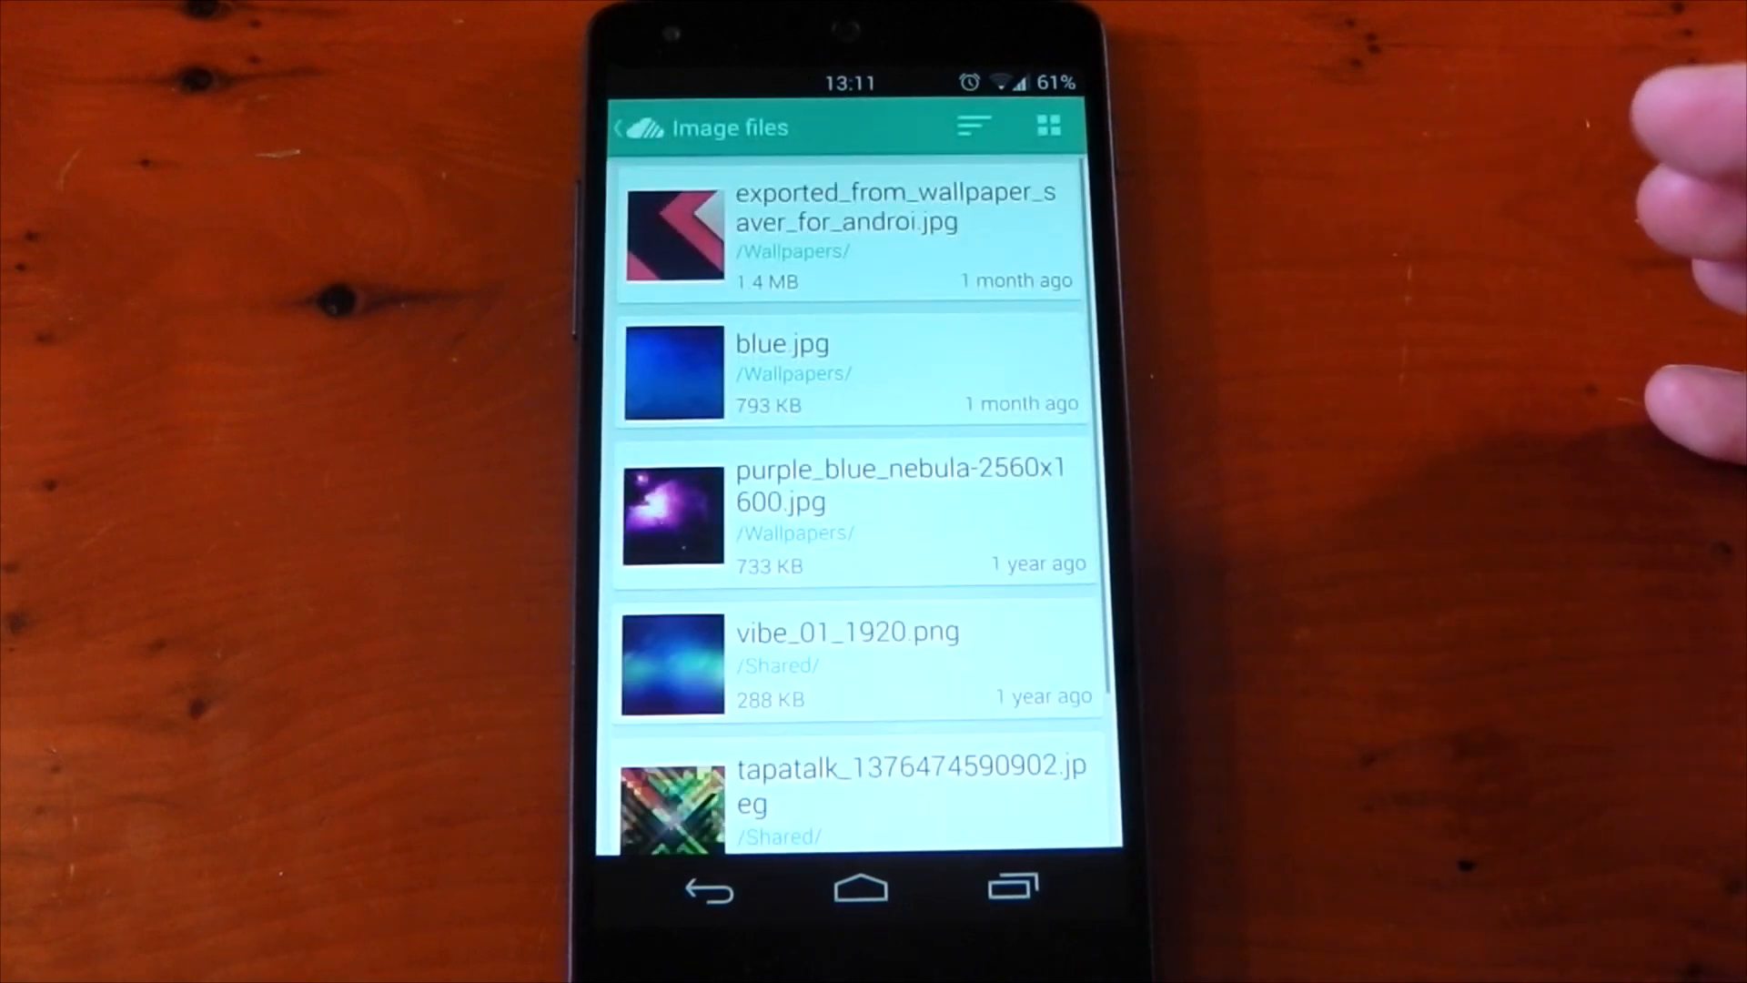
pyautogui.click(1044, 126)
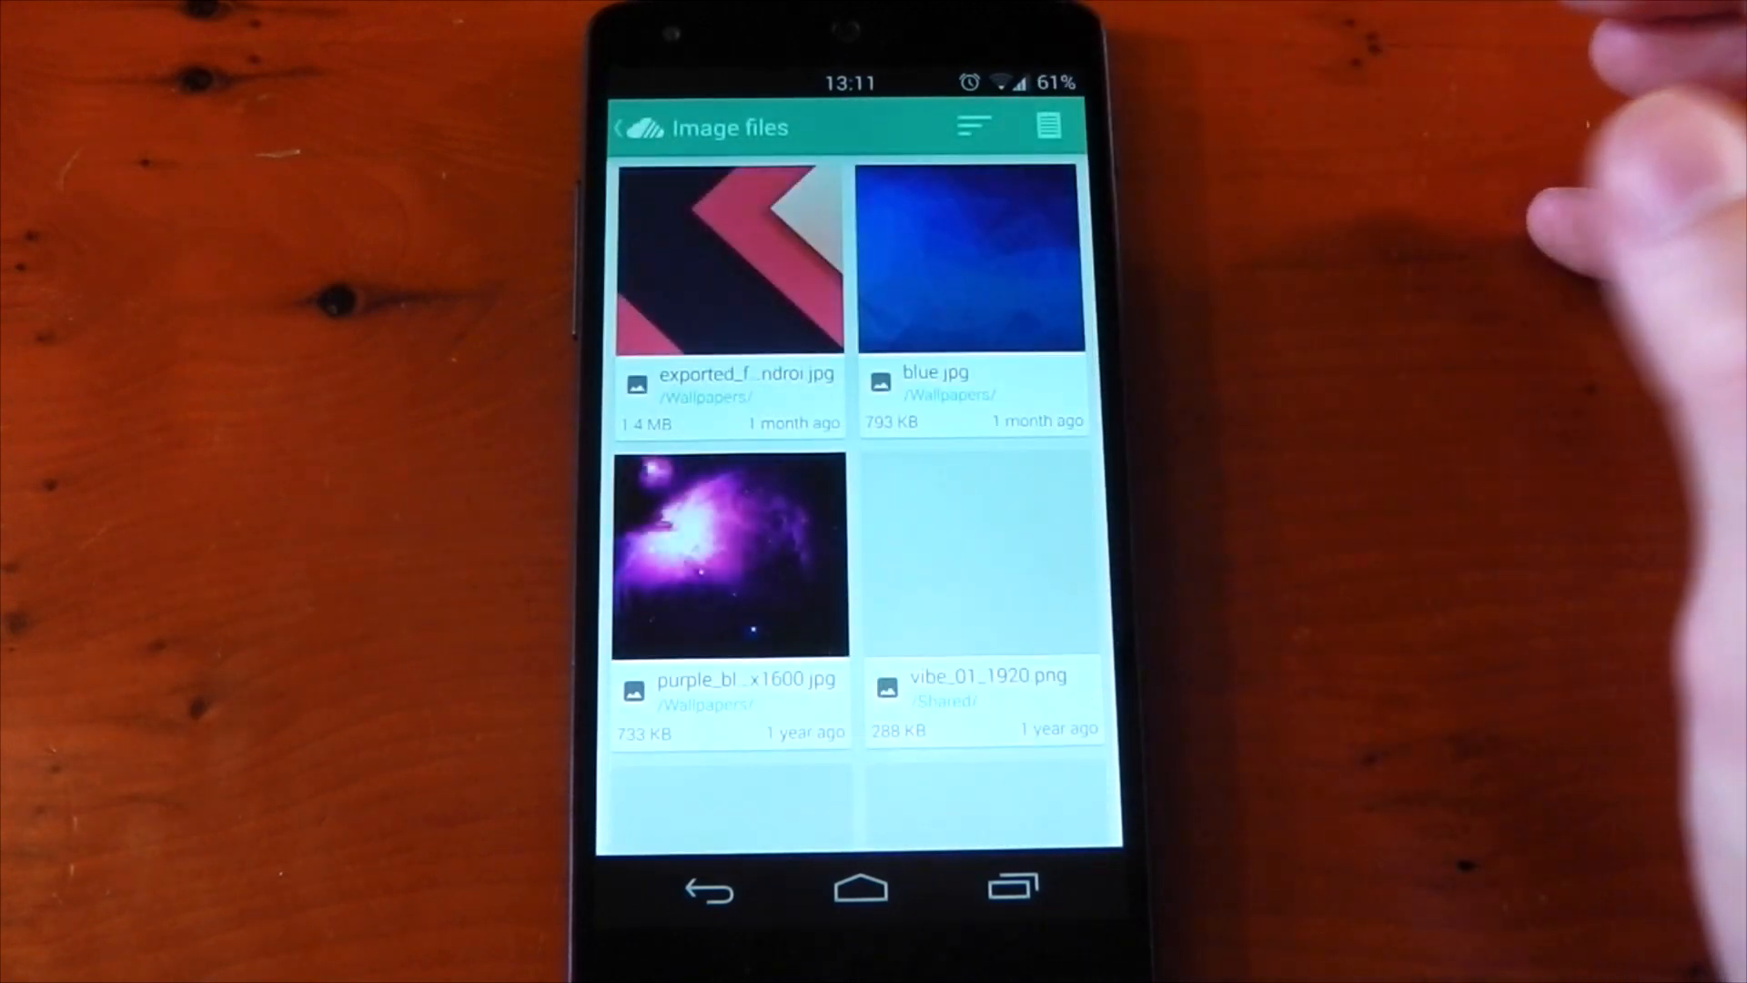
pyautogui.scroll(-3)
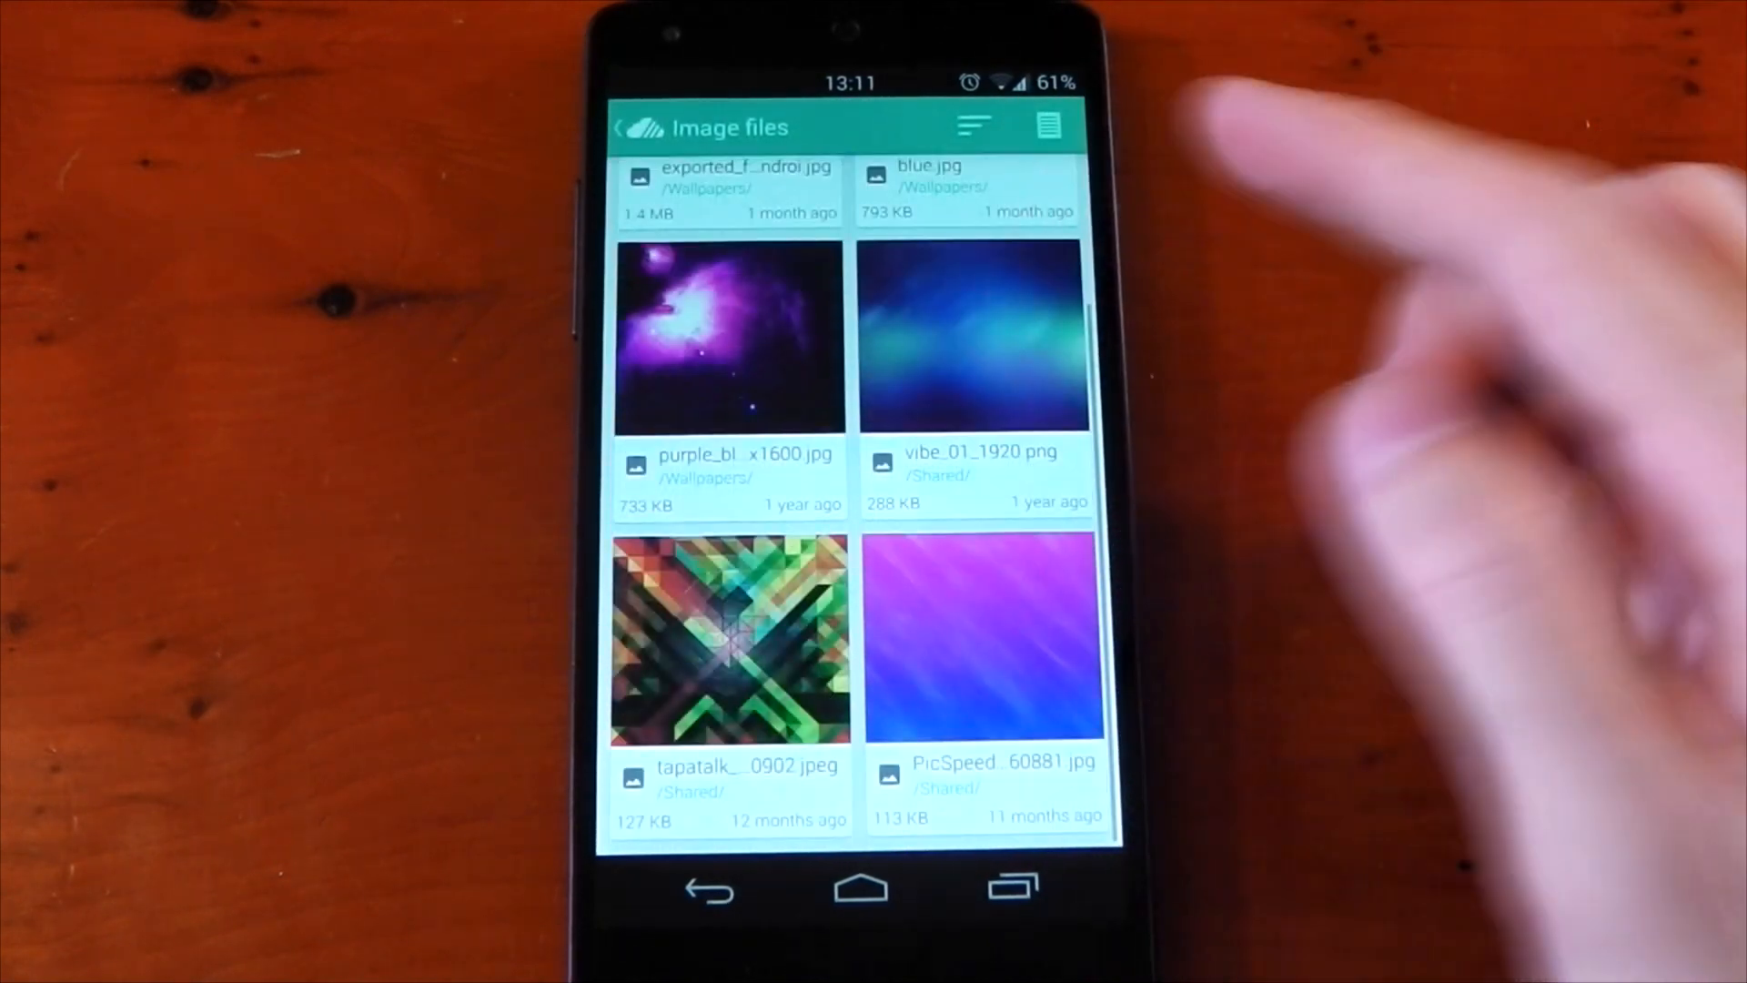
pyautogui.scroll(3)
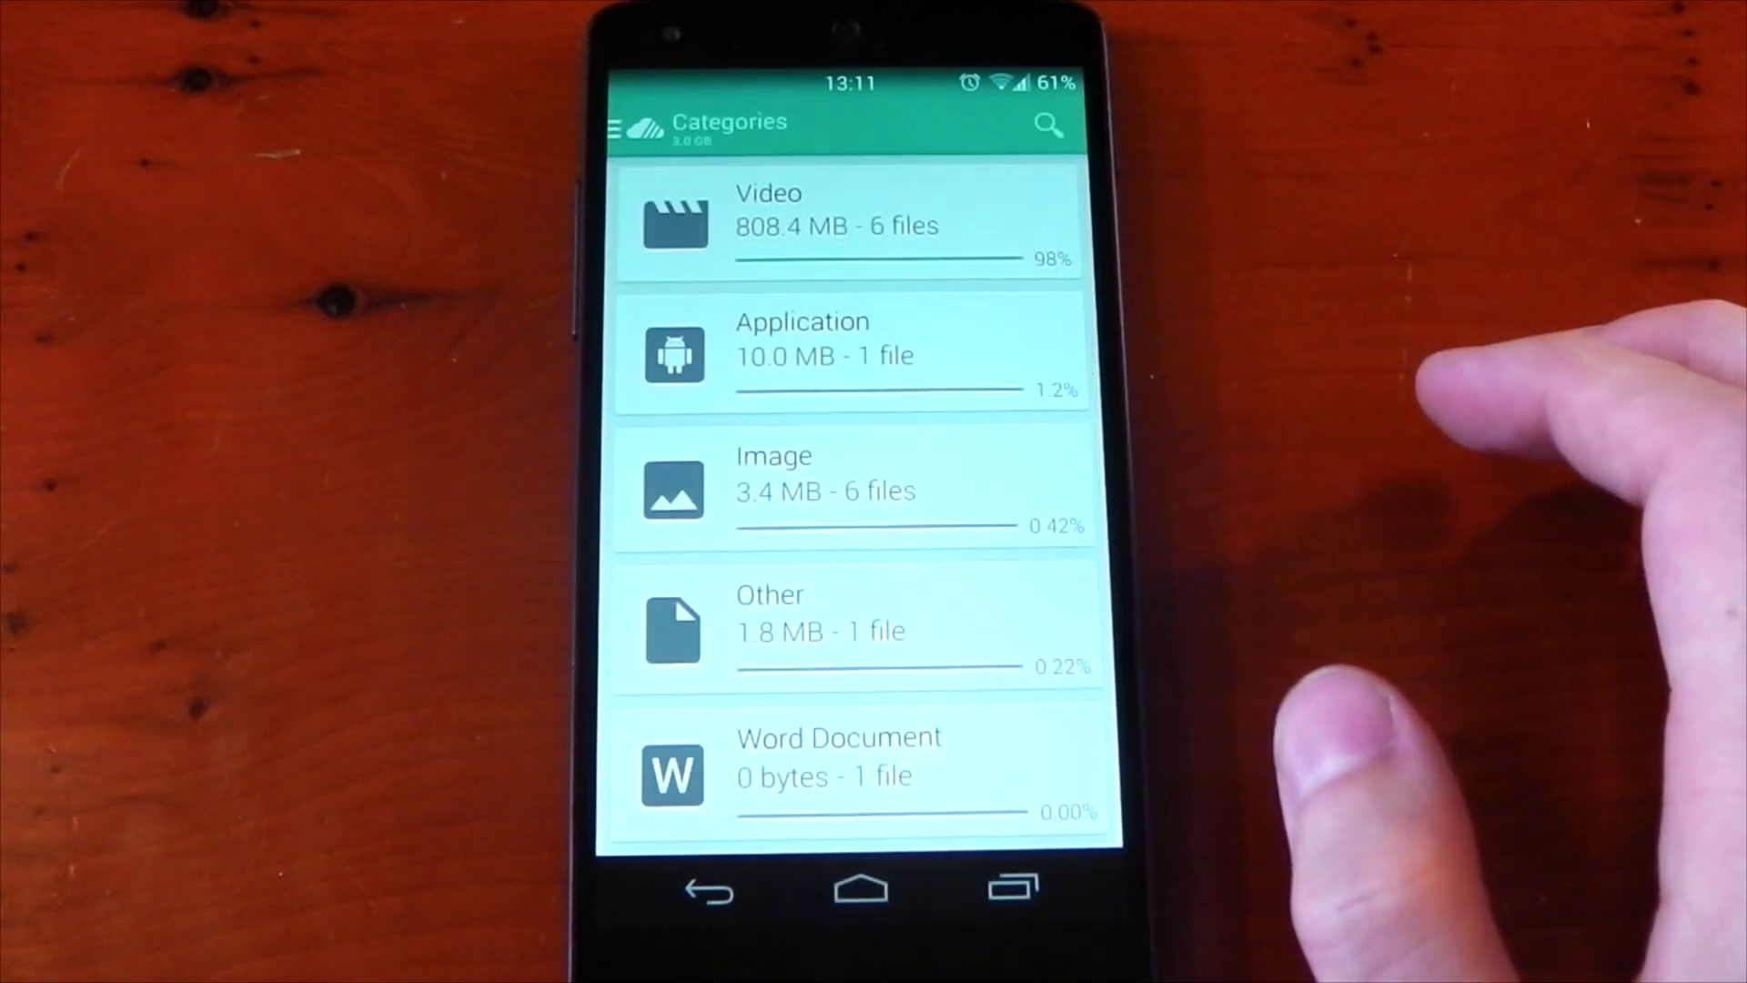
pyautogui.click(850, 222)
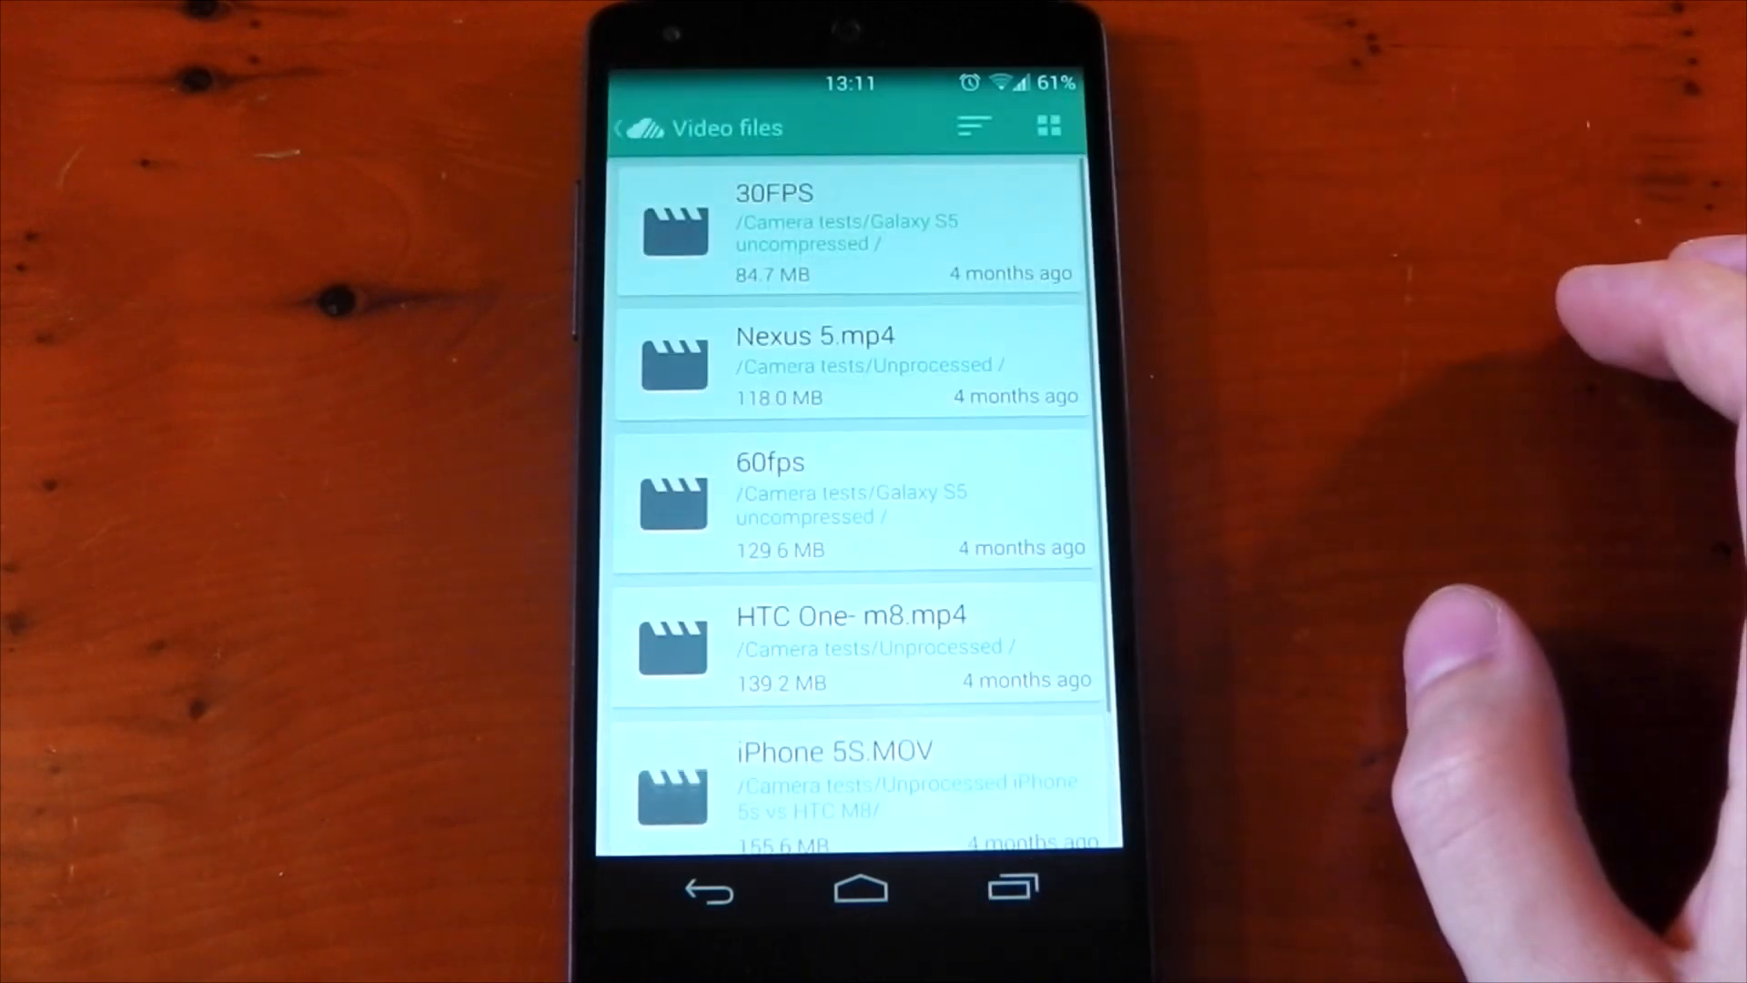